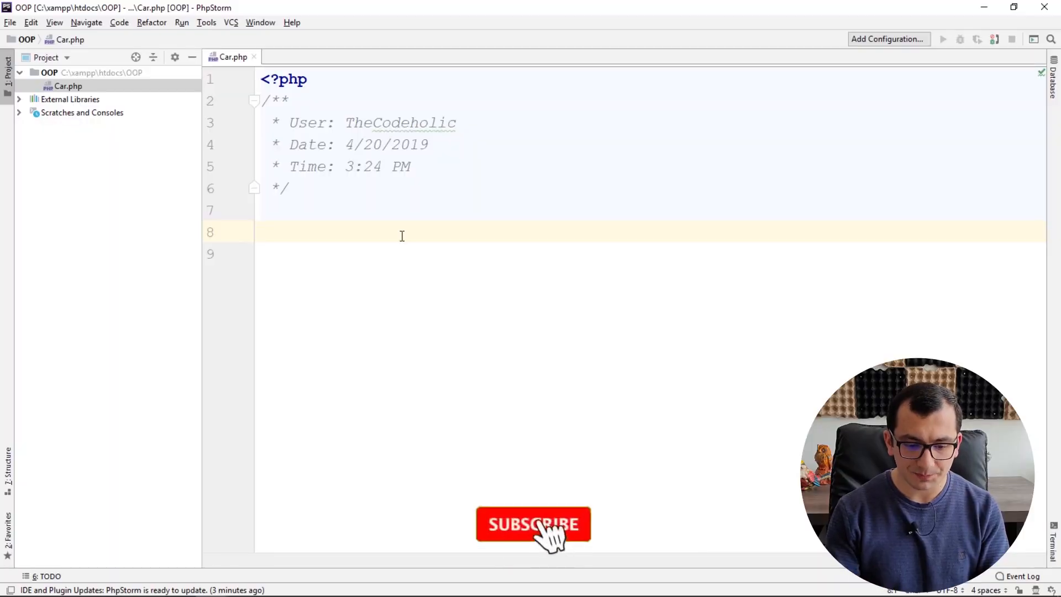
# Declare class Car with its braces split onto separate lines below the header comment.
pyautogui.write('class')
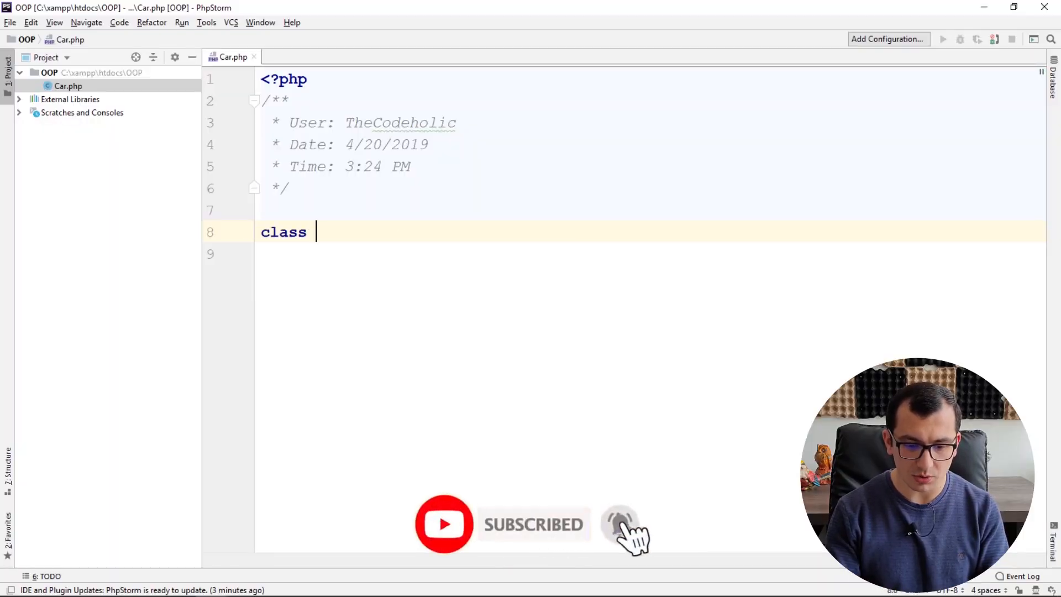
pyautogui.click(249, 100)
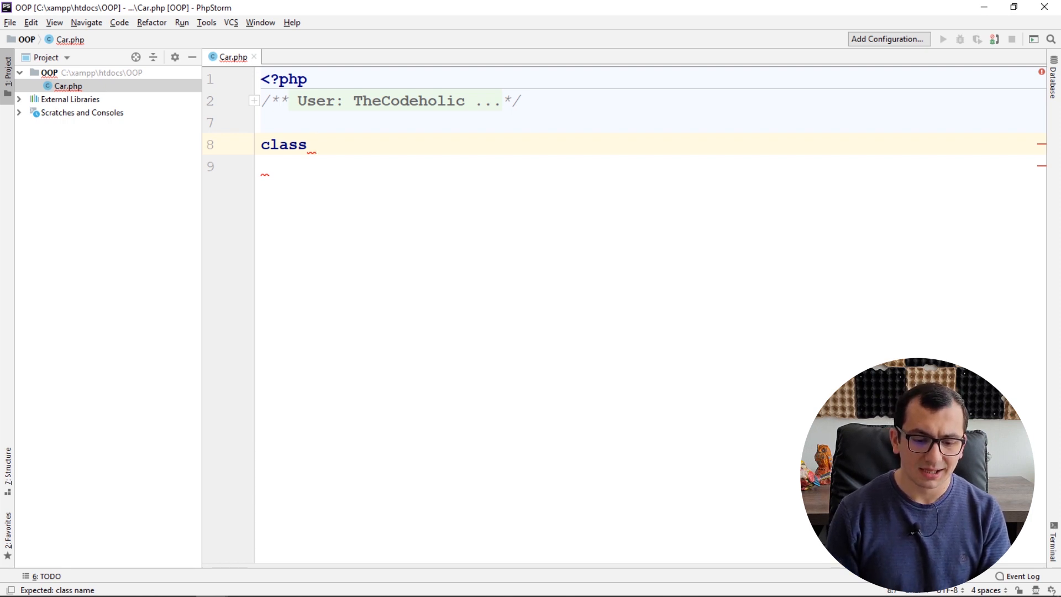
pyautogui.write('Car')
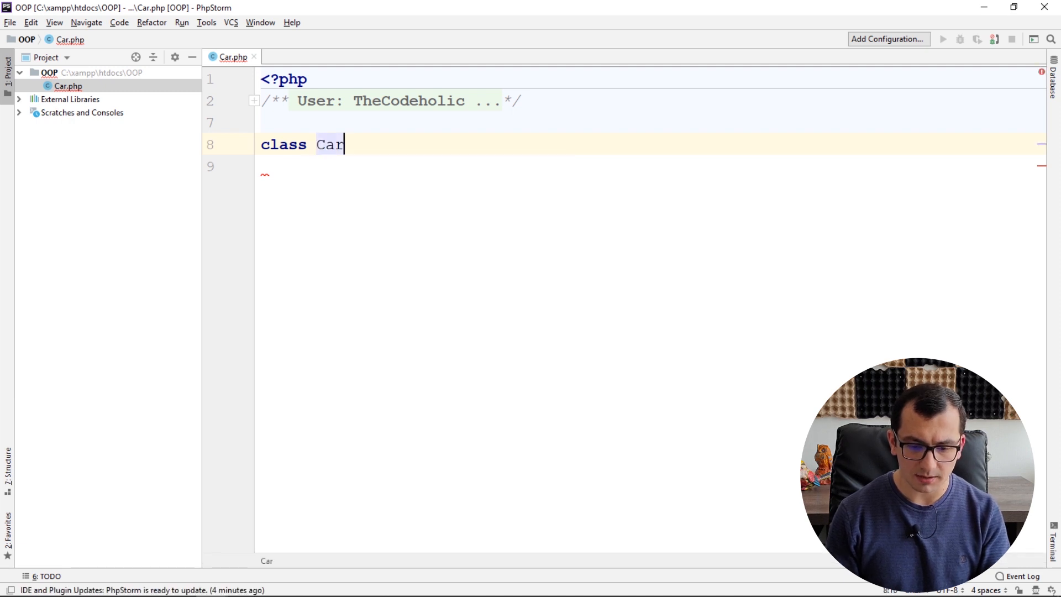
pyautogui.write('{')
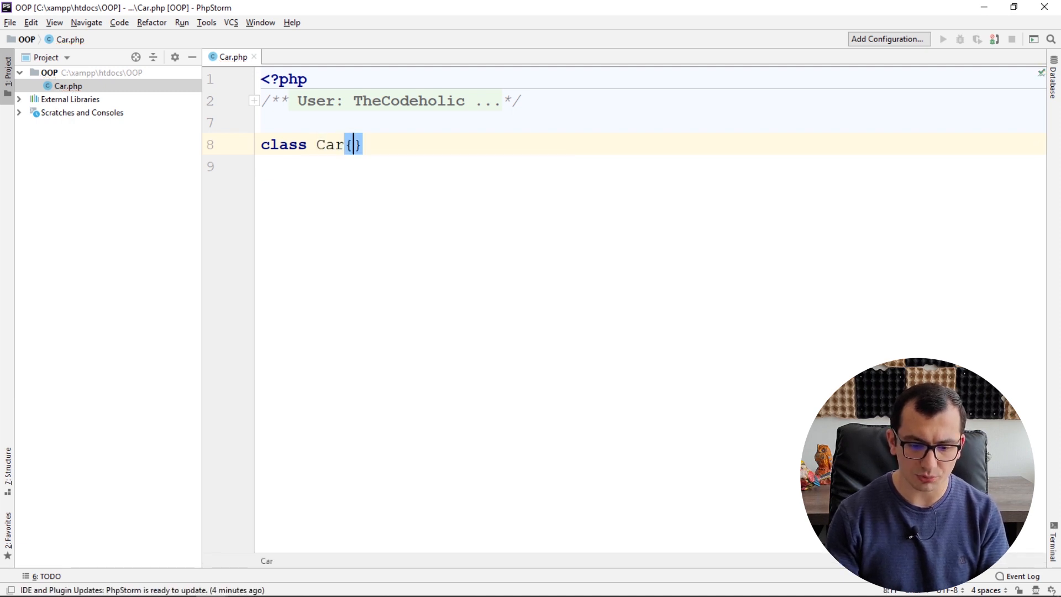
pyautogui.press('Enter')
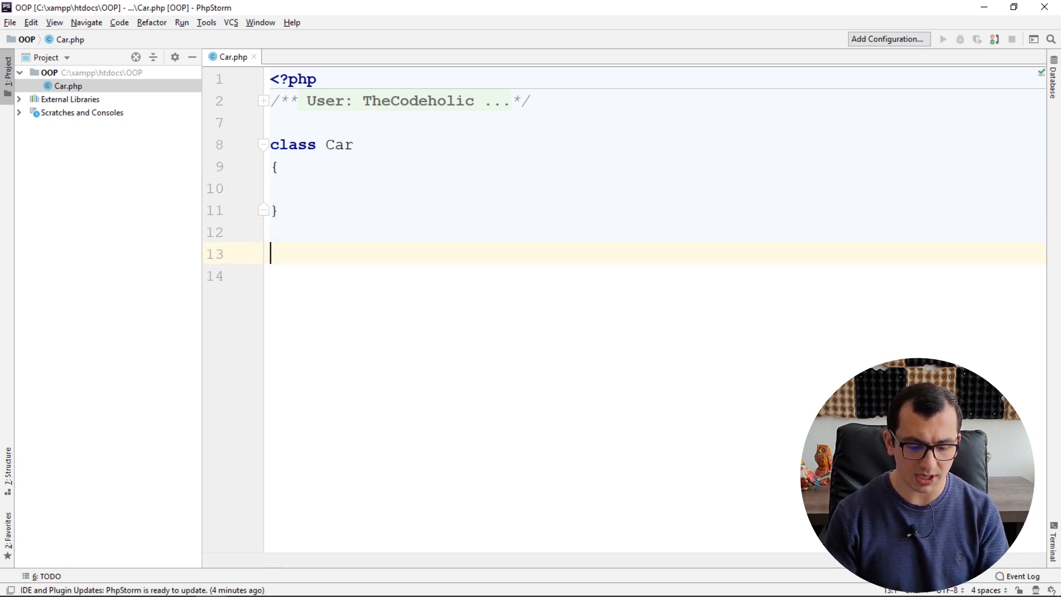
# Instantiate the class with $myCar = new Car(); and return the cursor to the empty class body.
pyautogui.write('$')
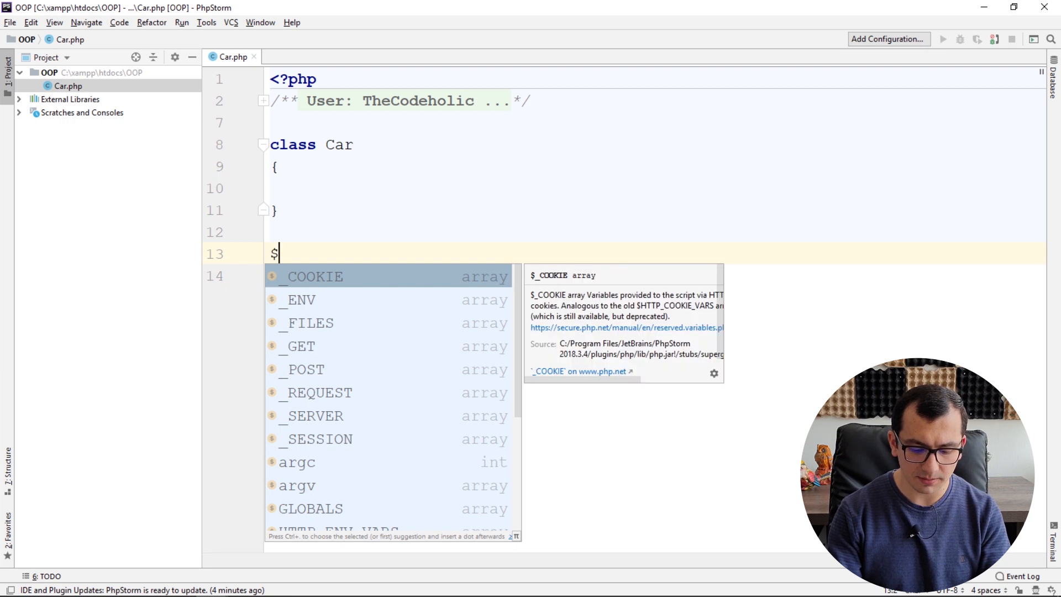
pyautogui.write('myCar =')
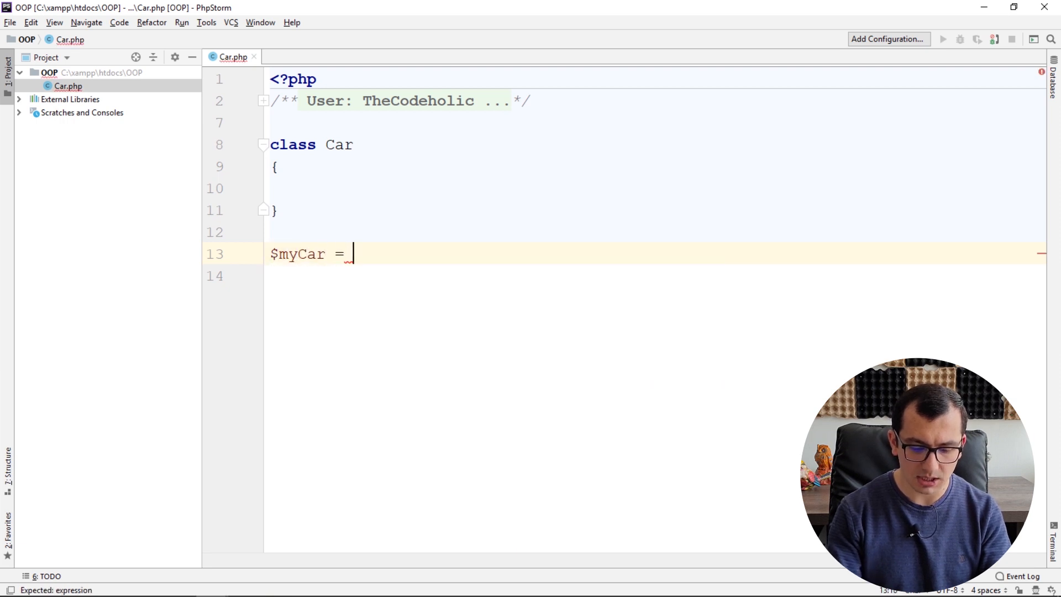
pyautogui.write('new Car();')
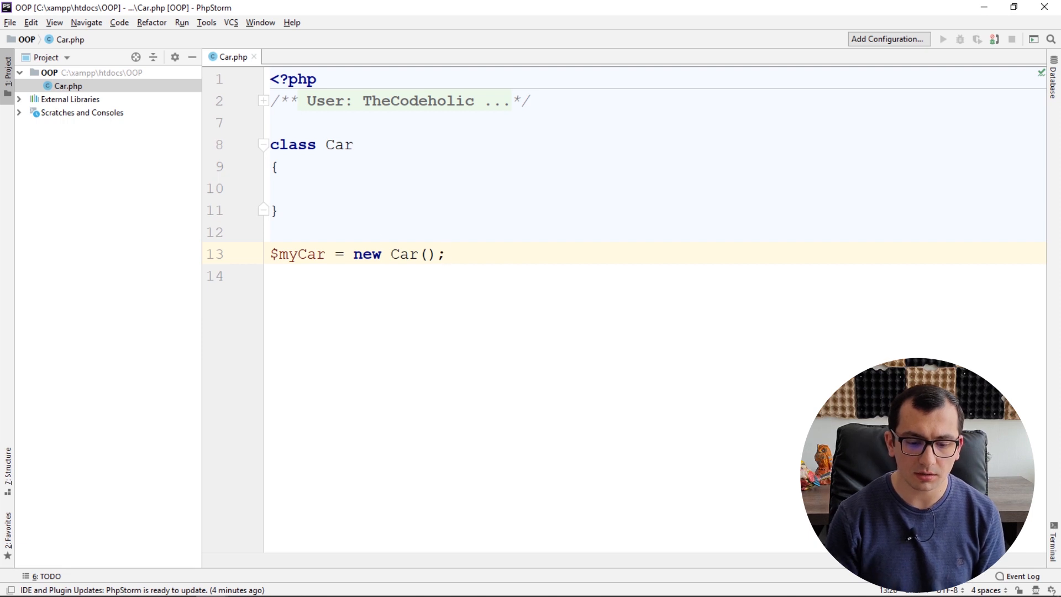
pyautogui.doubleClick(297, 254)
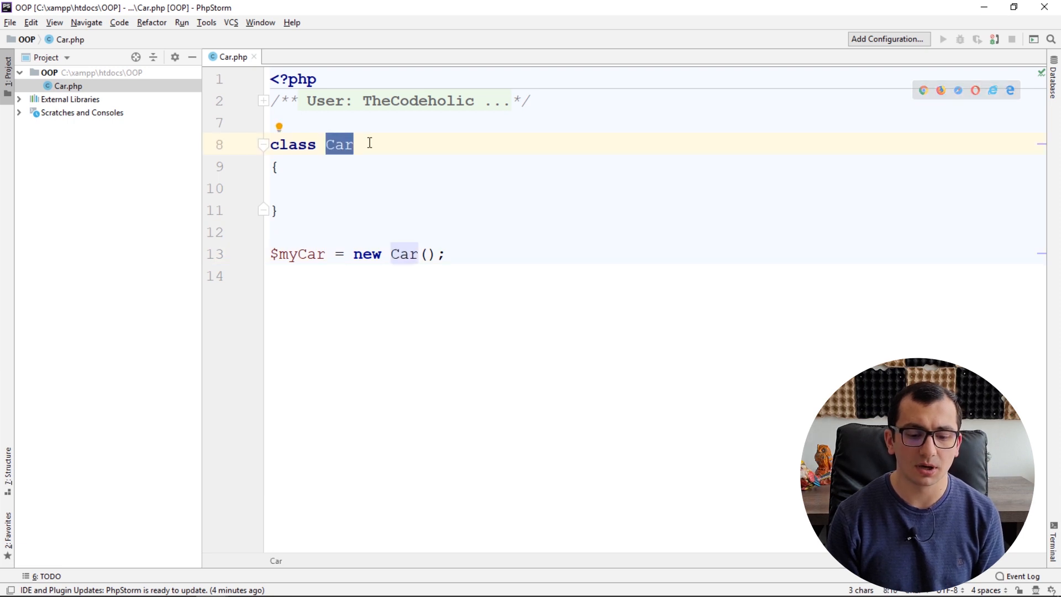
pyautogui.click(354, 187)
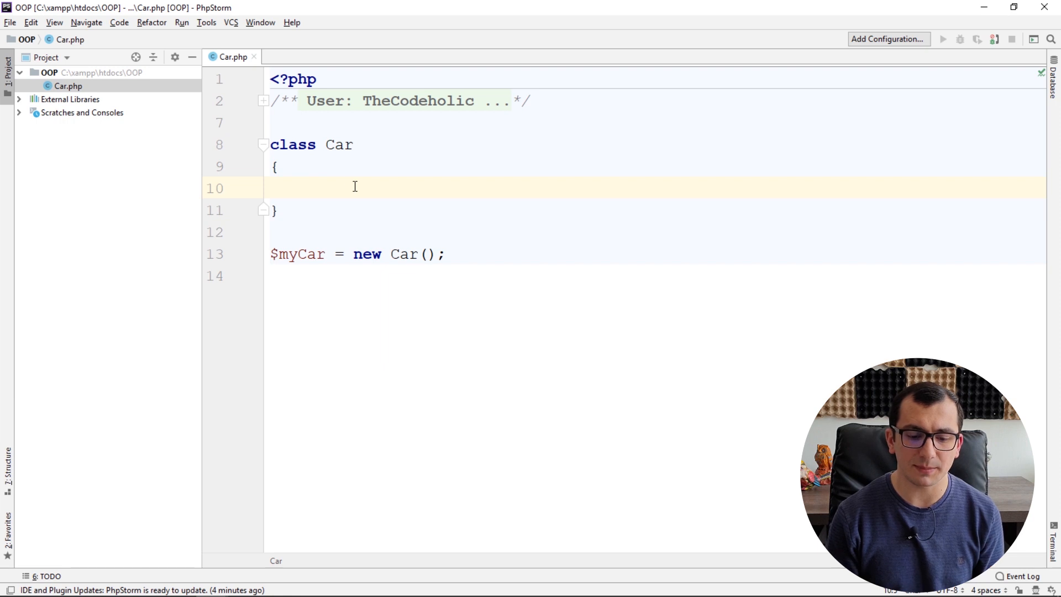
pyautogui.doubleClick(338, 144)
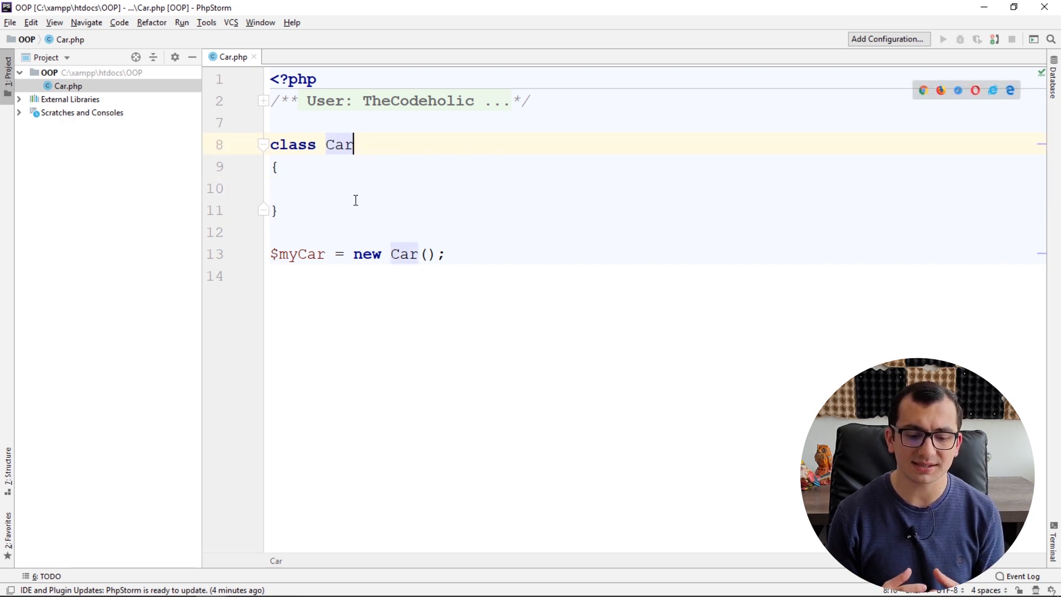
pyautogui.doubleClick(297, 254)
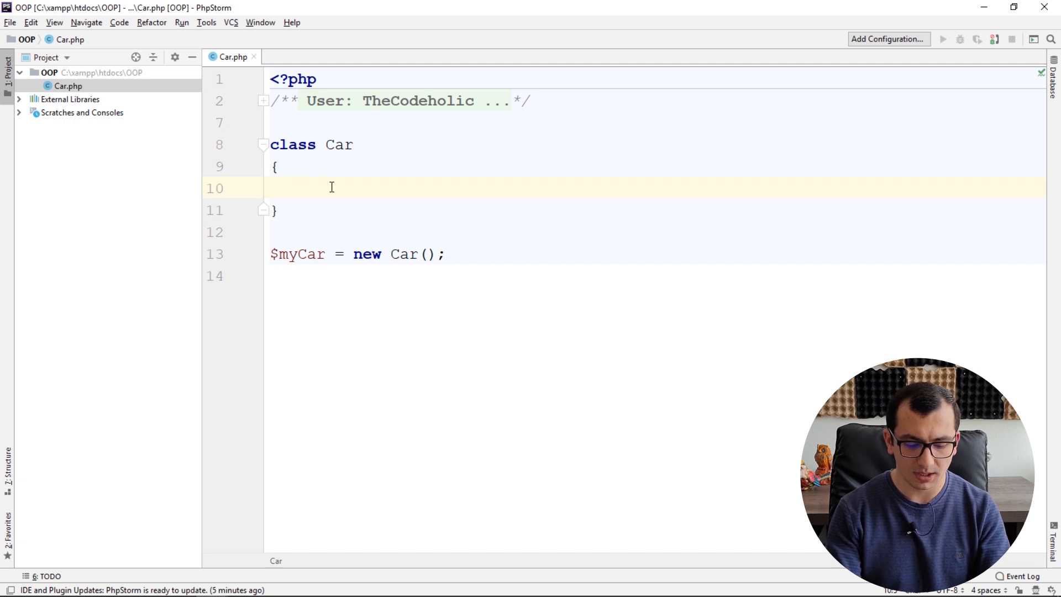
# Add properties public $color, public $weight and private $year to the Car class.
pyautogui.write('public $color;')
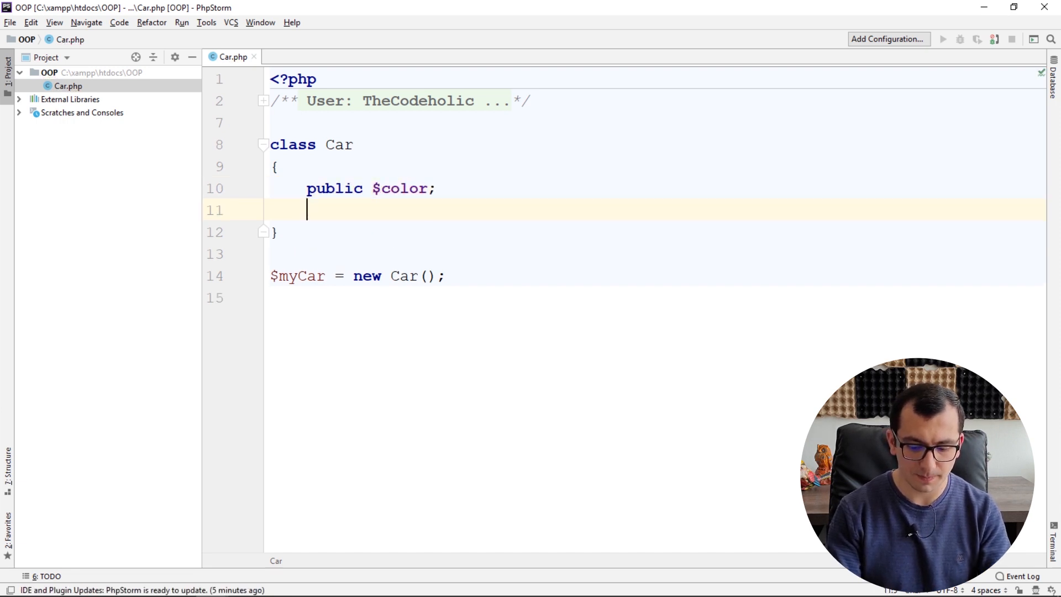
pyautogui.write('public $weight;')
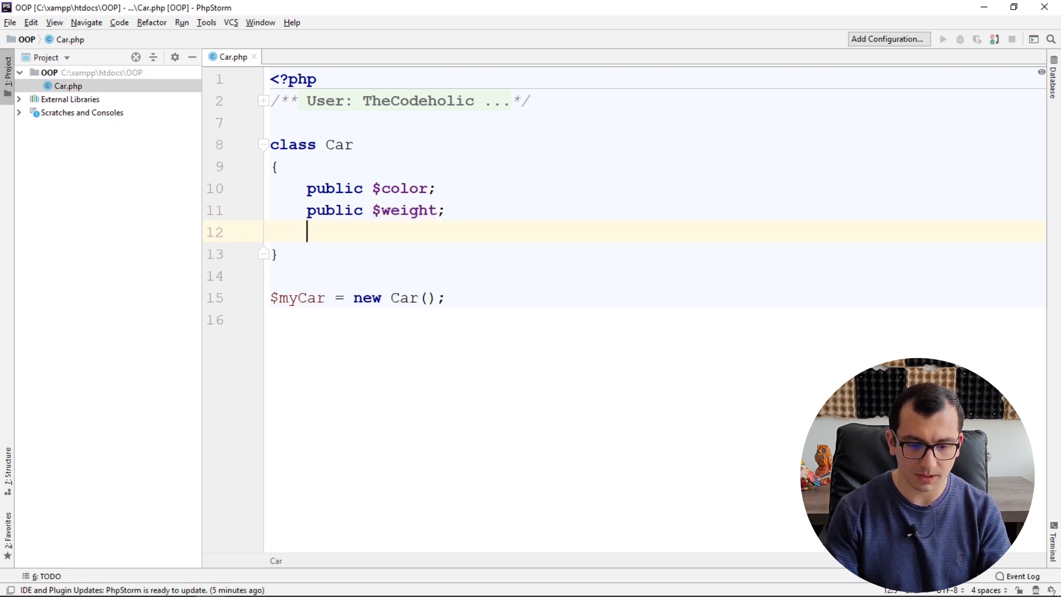
pyautogui.write('private')
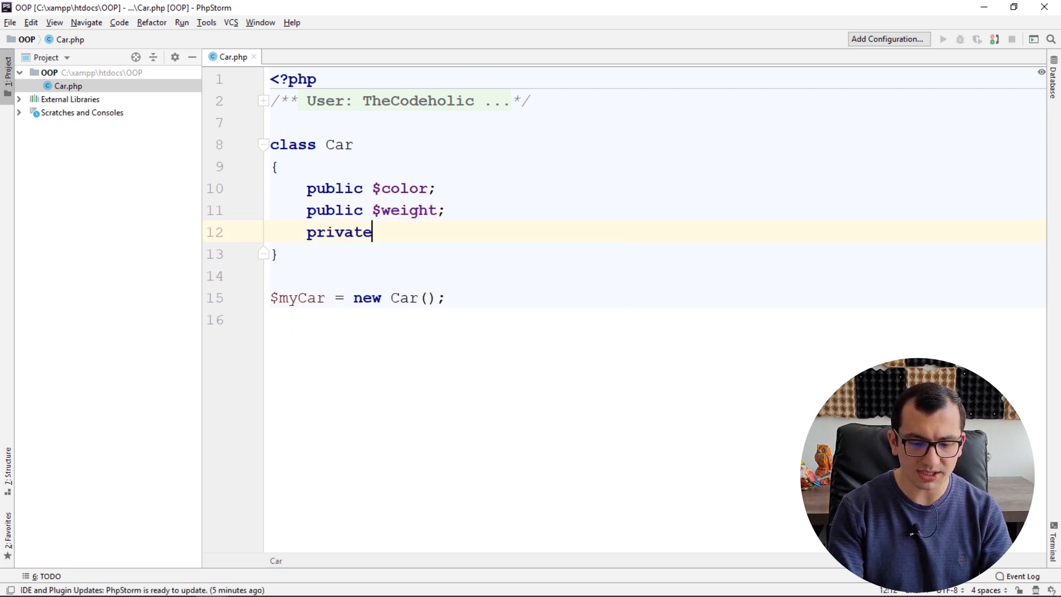
pyautogui.write('$year;')
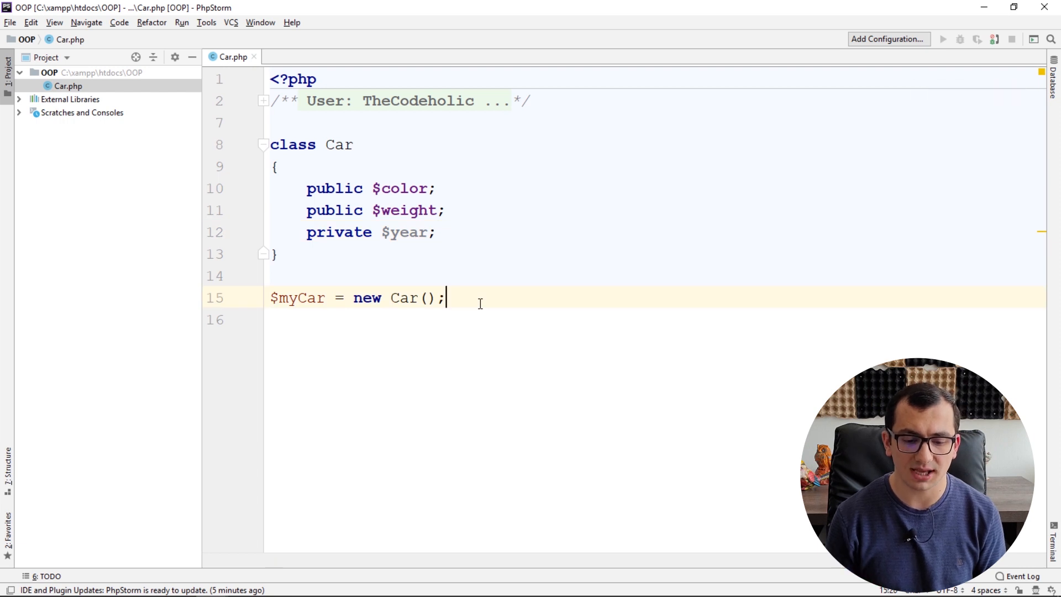
pyautogui.press('Enter')
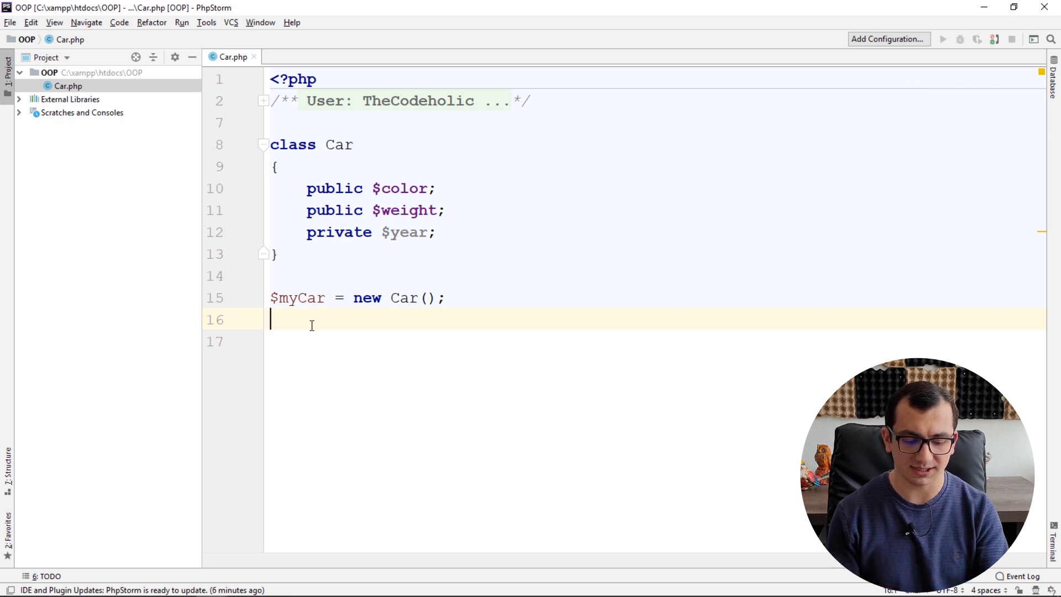
# Assign $myCar->color = 'red'; and echo $myCar->color below it.
pyautogui.write('$myCar-')
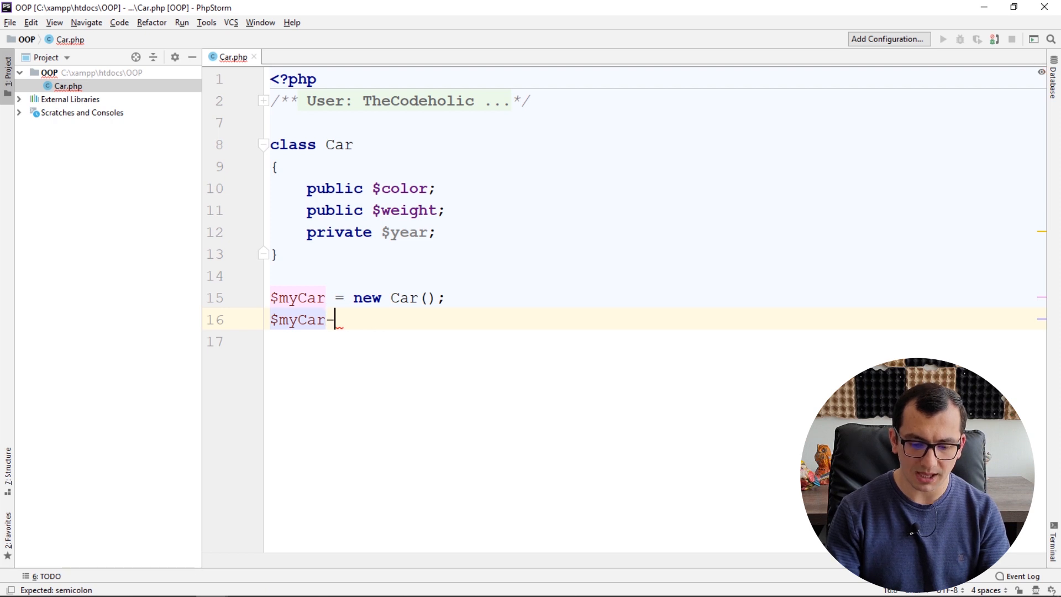
pyautogui.write('>color =')
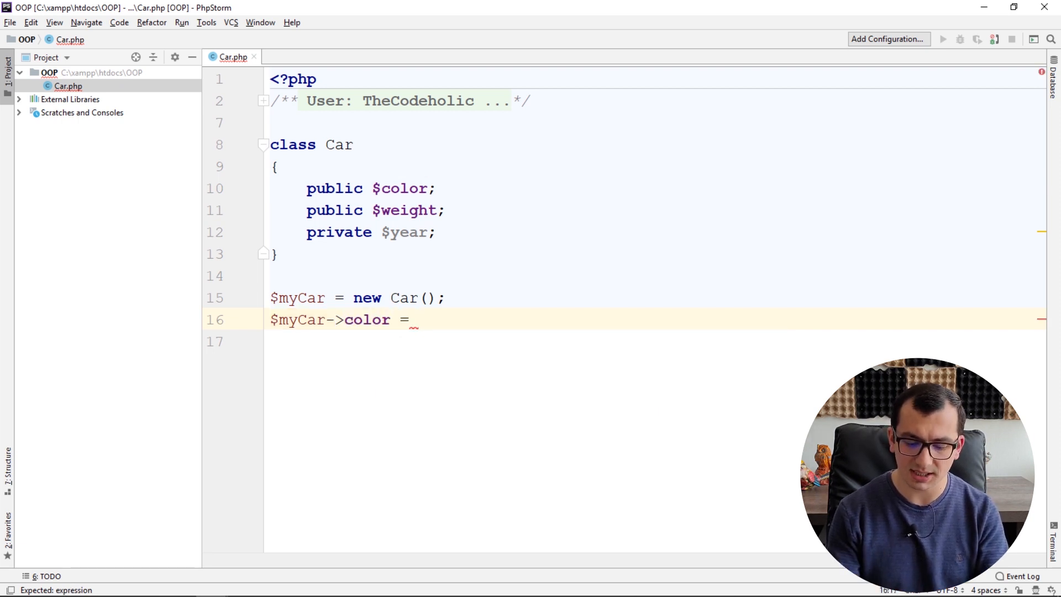
pyautogui.write("'red'")
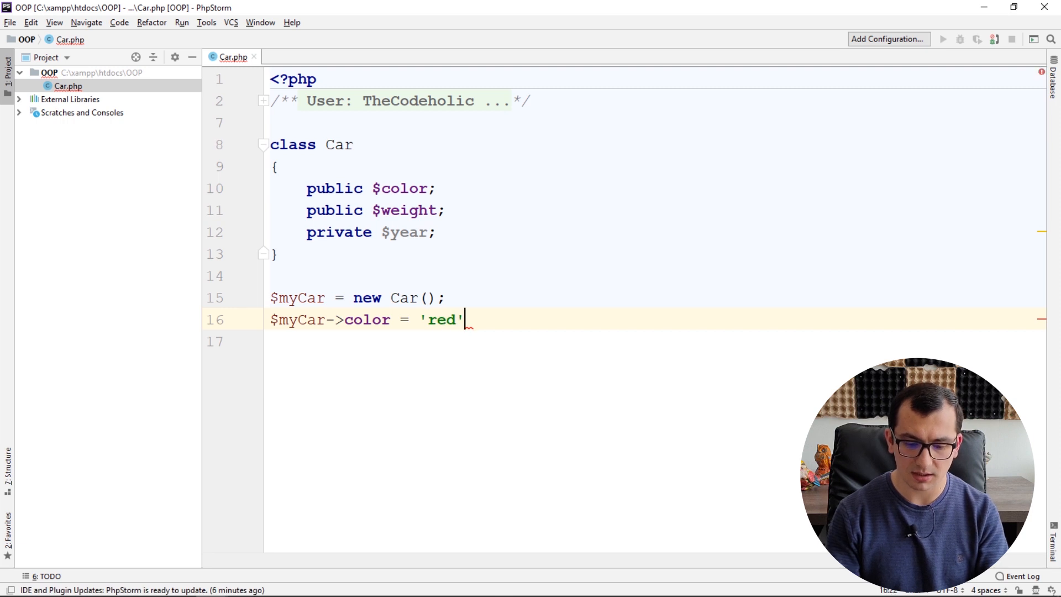
pyautogui.write(';')
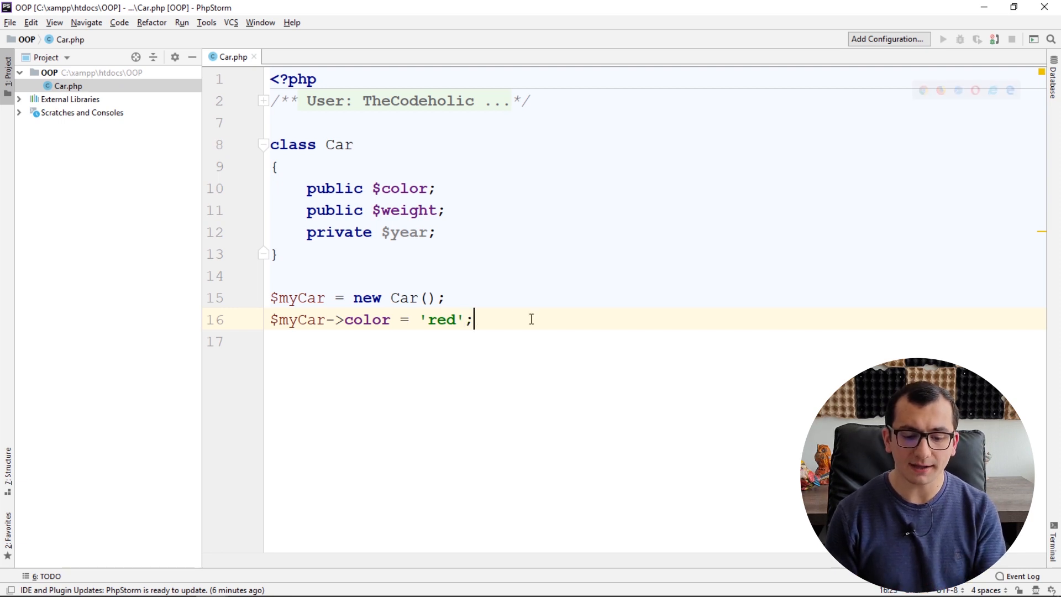
pyautogui.press('Enter')
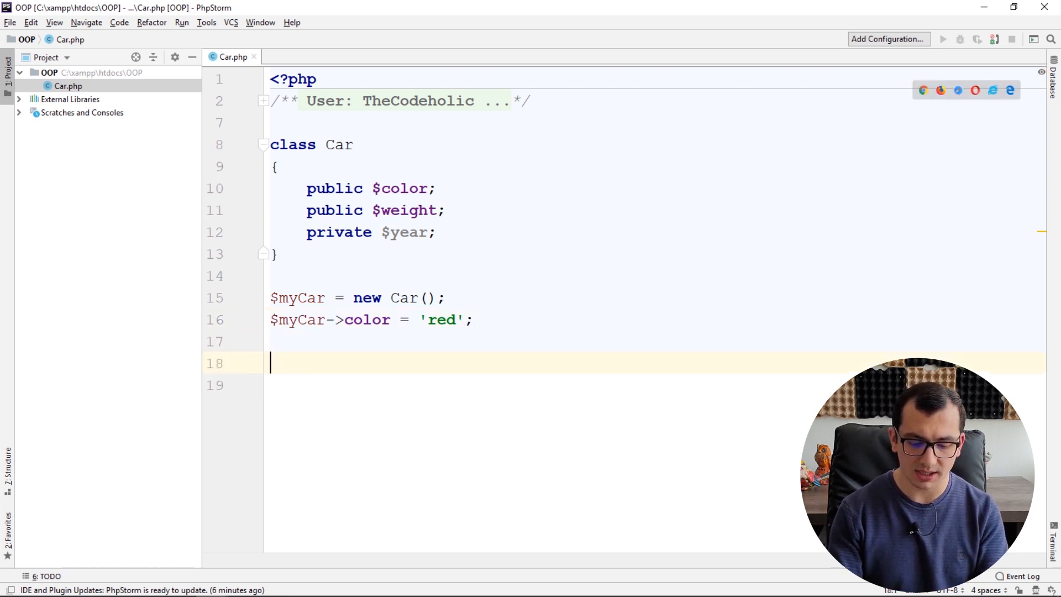
pyautogui.write('echo $myCar->color')
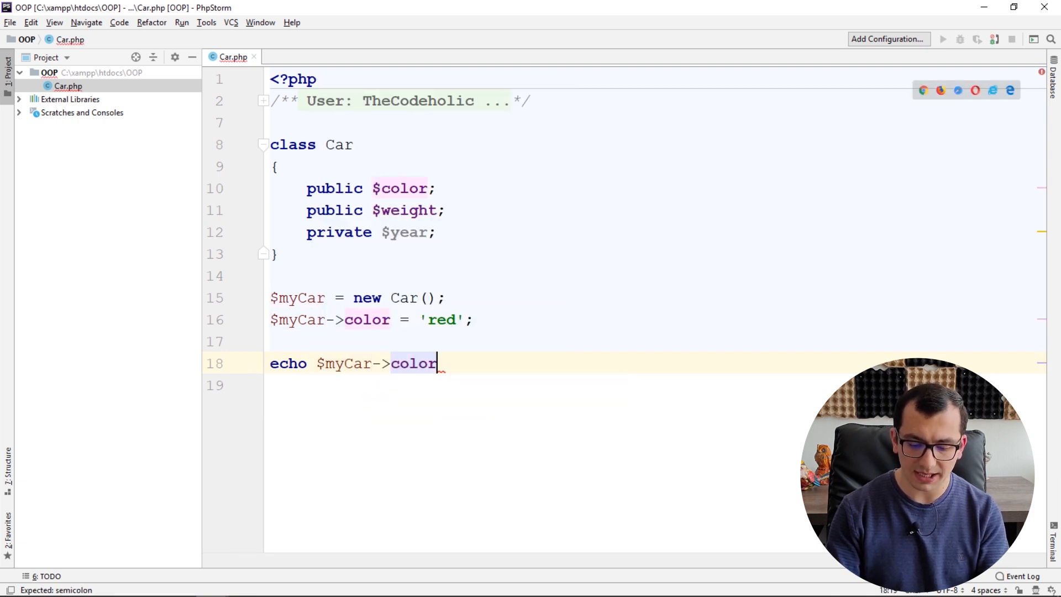
pyautogui.write(';')
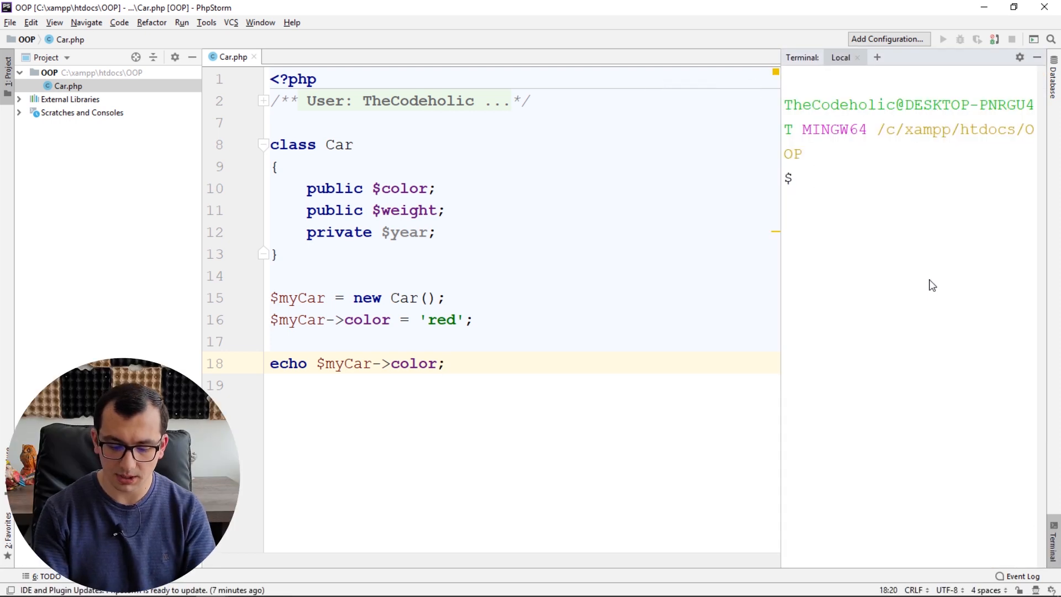
# Run php Car.php printing red, then add $myCar->year = 2010; to trigger the private-property error.
pyautogui.write('php Cr')
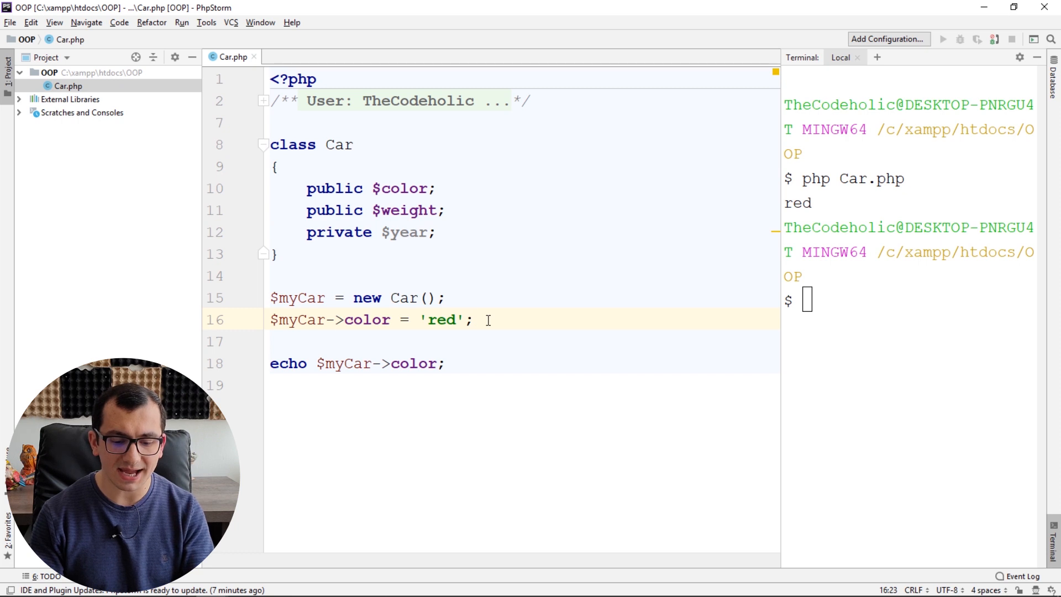
pyautogui.write('$myCar')
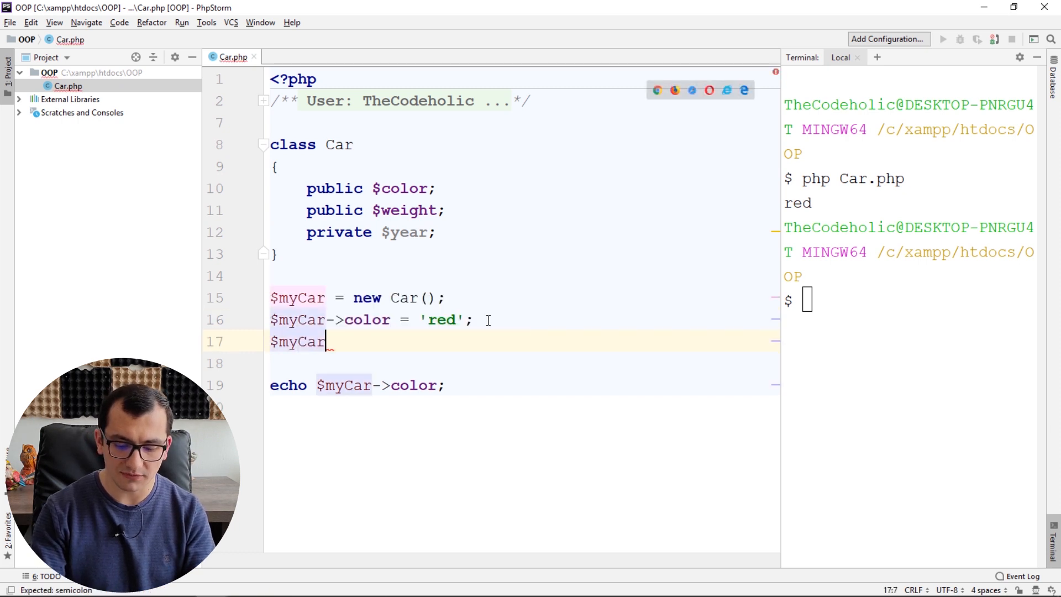
pyautogui.write('->year')
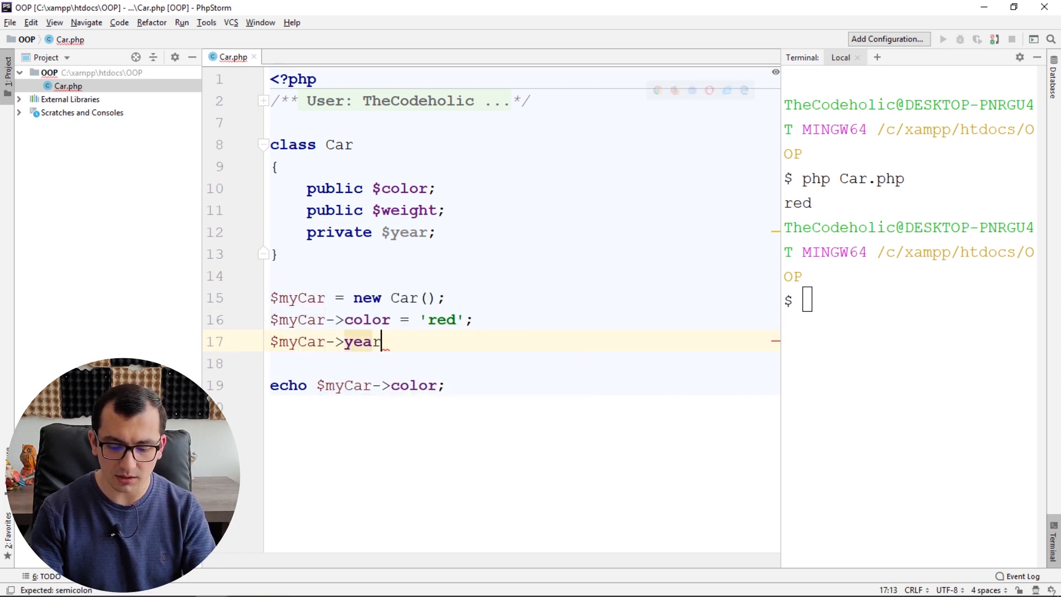
pyautogui.write('= 2010;')
pyautogui.click(911, 301)
pyautogui.write('php Car.php')
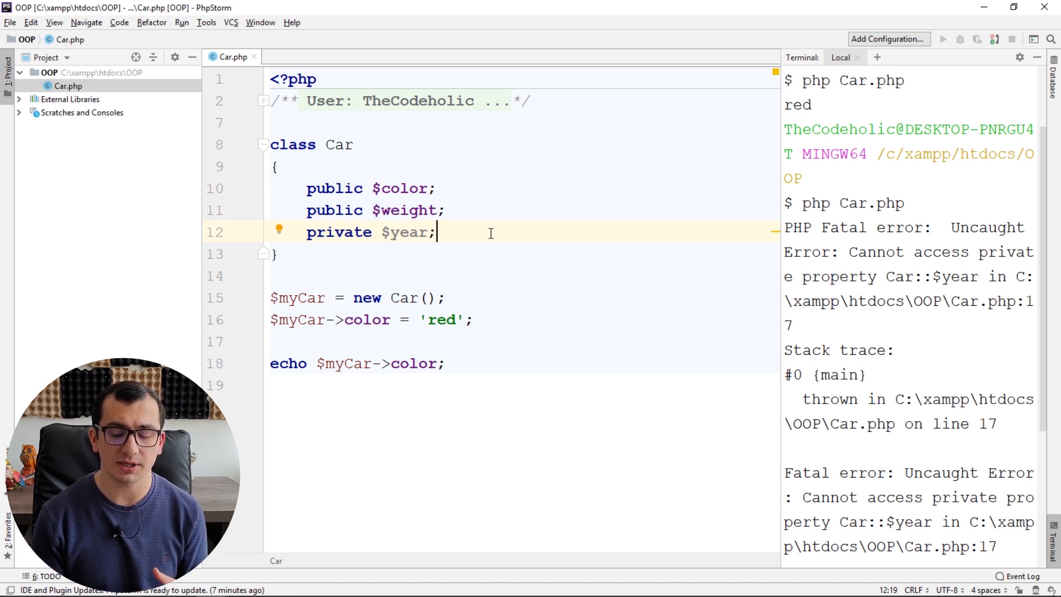
# Declare public function setYear($year) inside the Car class.
pyautogui.press('Enter')
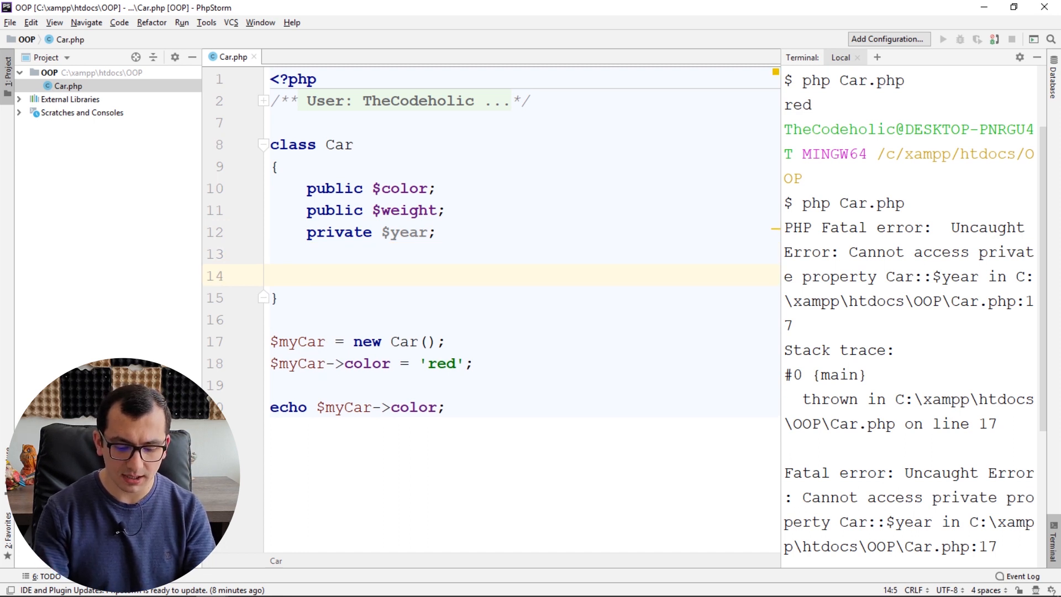
pyautogui.write('public')
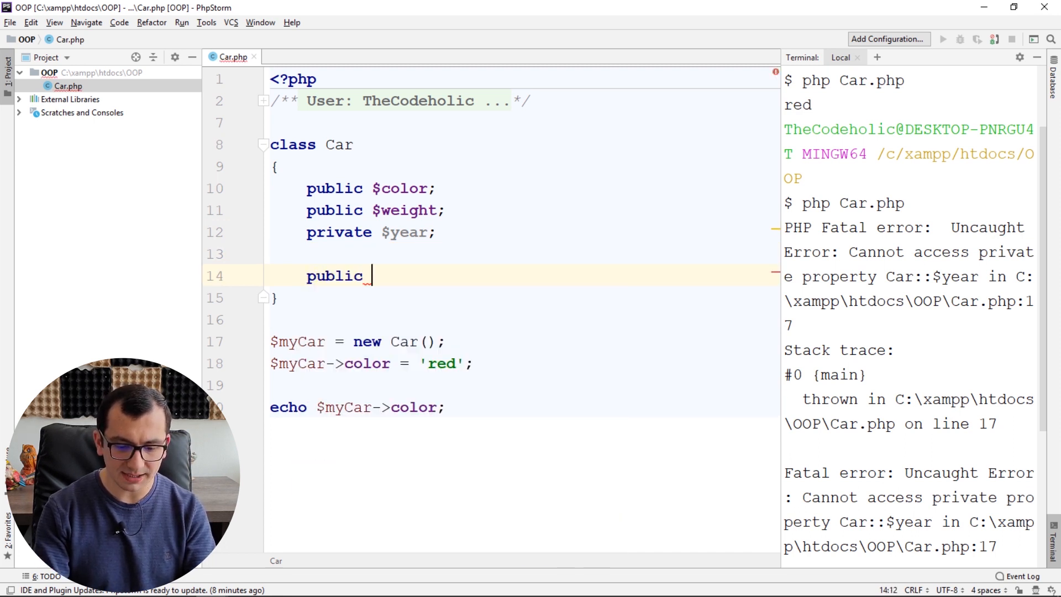
pyautogui.write('function')
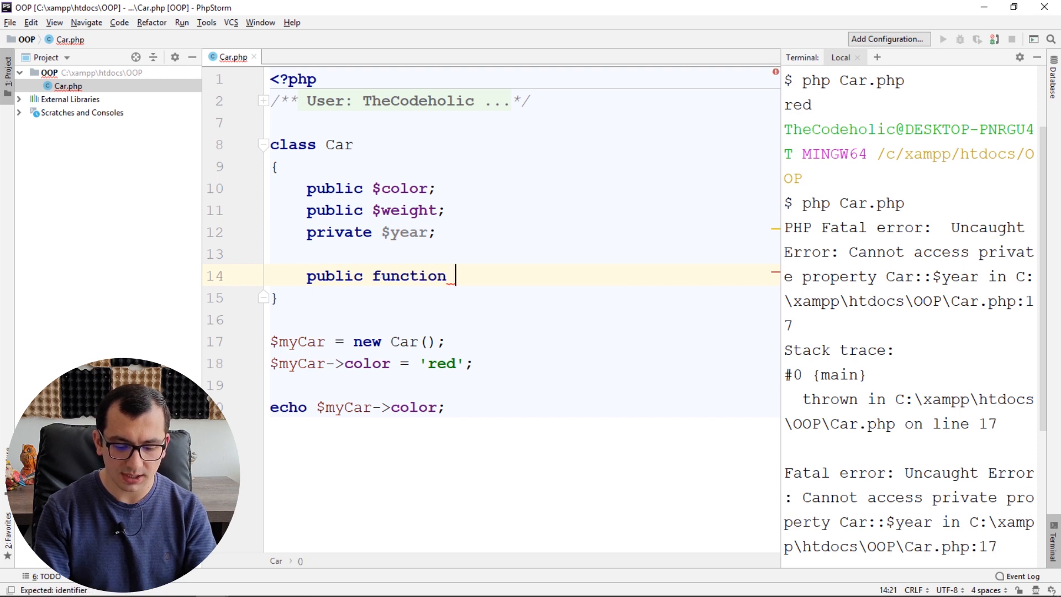
pyautogui.write('setYear()')
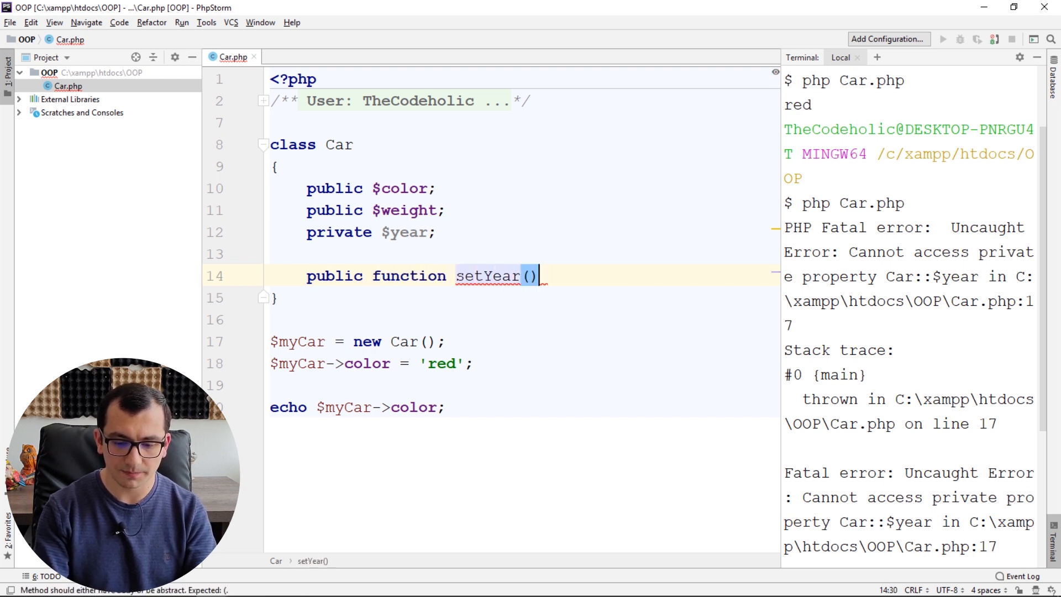
pyautogui.write('$year')
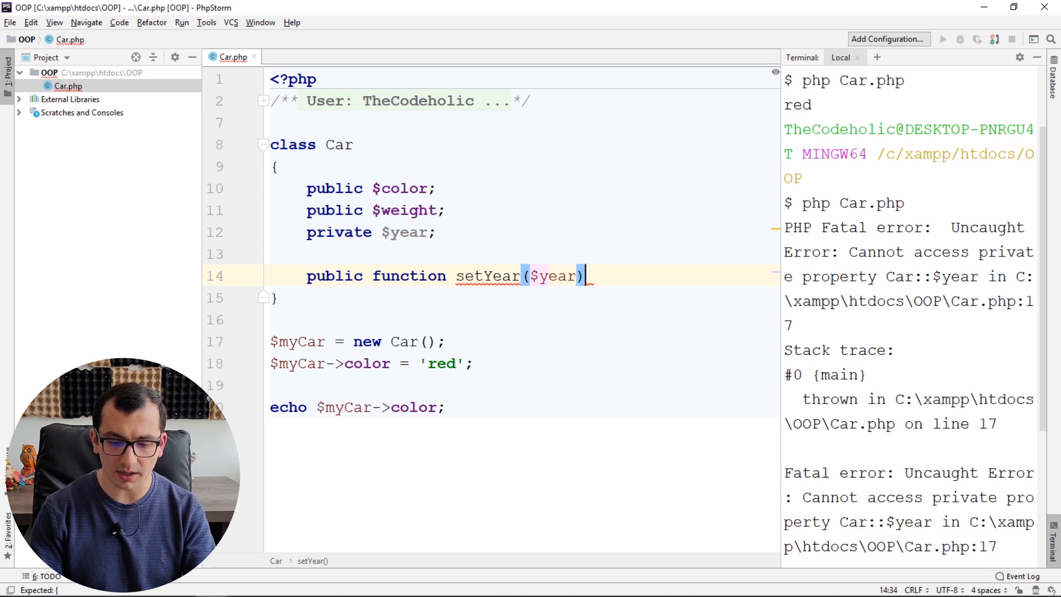
pyautogui.press('Enter')
pyautogui.write('{')
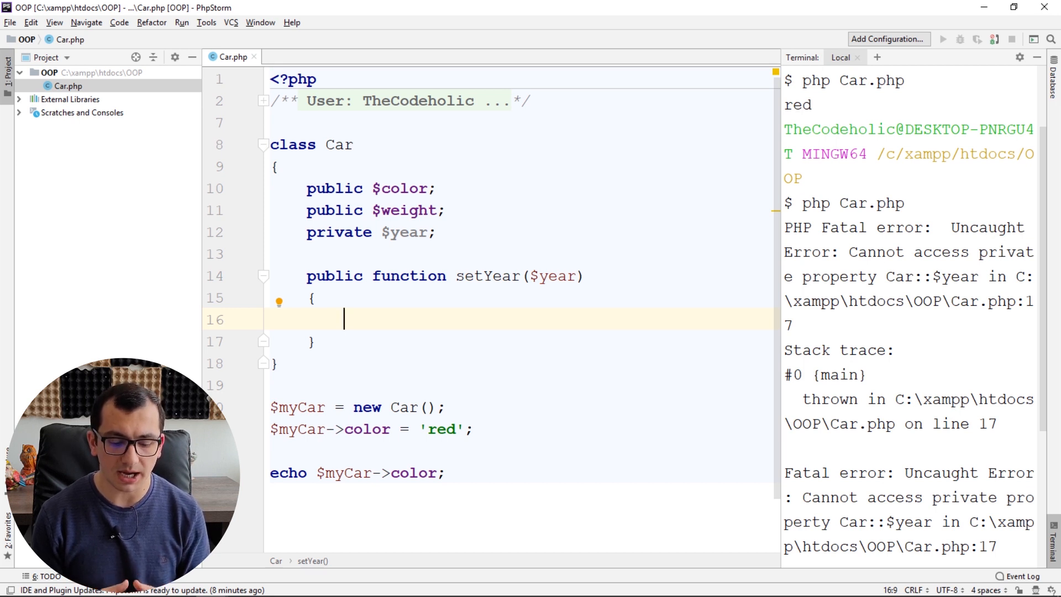
# Fill setYear's body with $this->year = $year; and start a new script line below the color assignment.
pyautogui.write('$this')
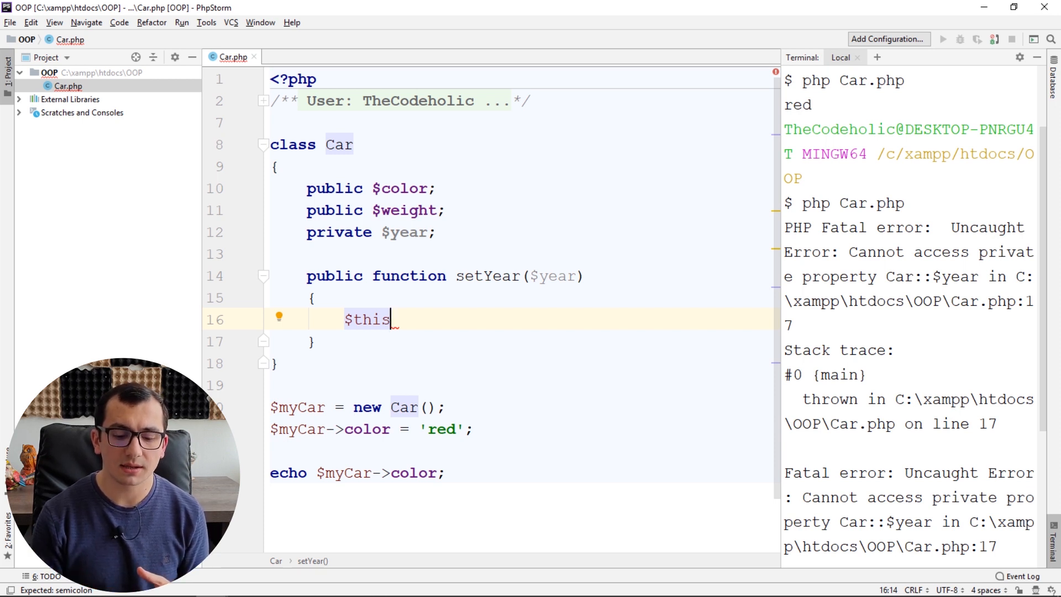
pyautogui.doubleClick(486, 277)
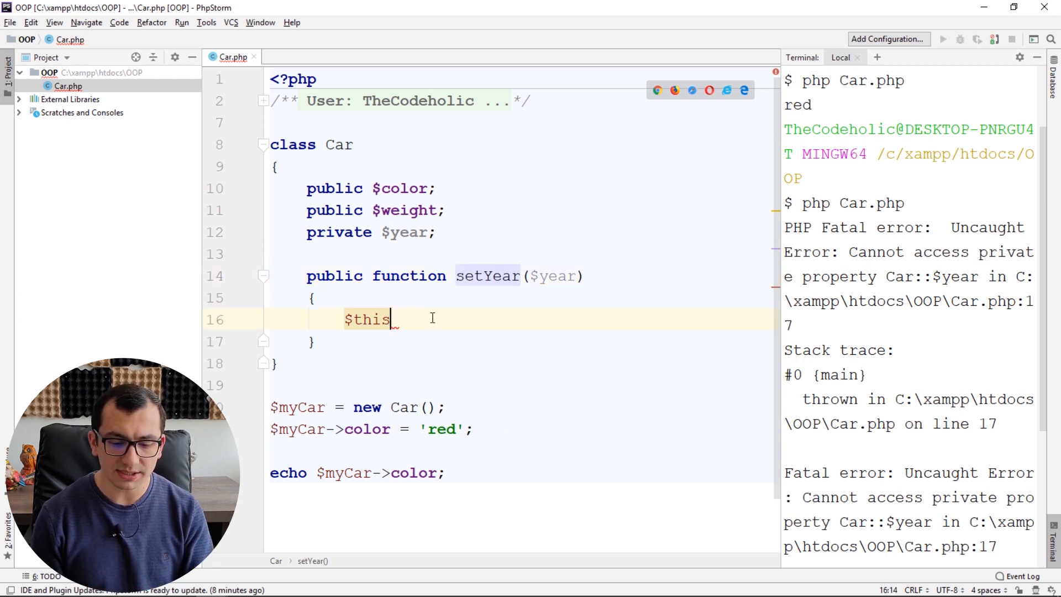
pyautogui.write('->year')
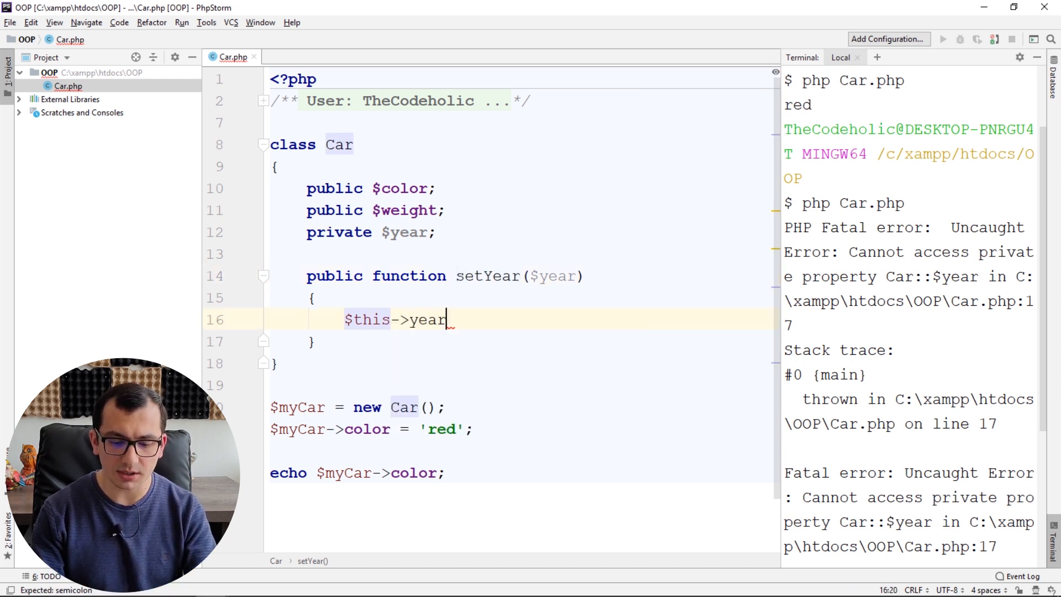
pyautogui.write('= $year;')
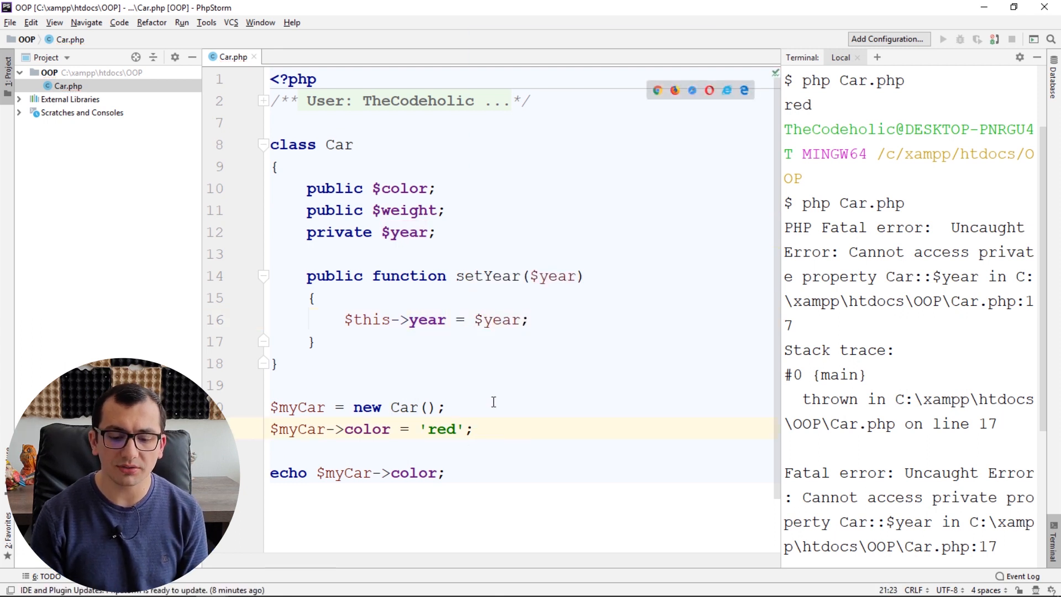
pyautogui.click(475, 428)
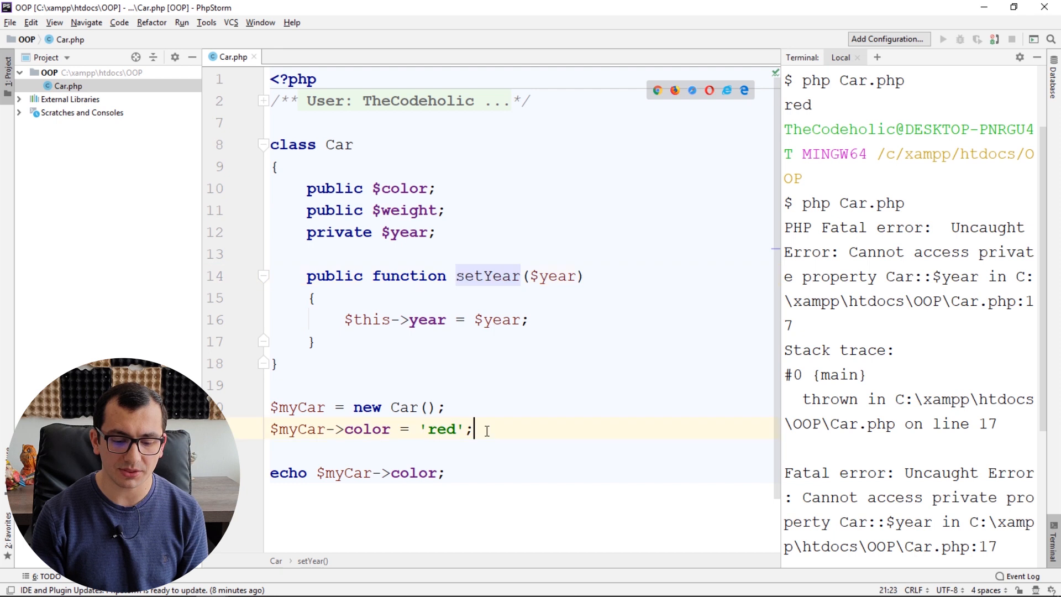
pyautogui.press('Enter')
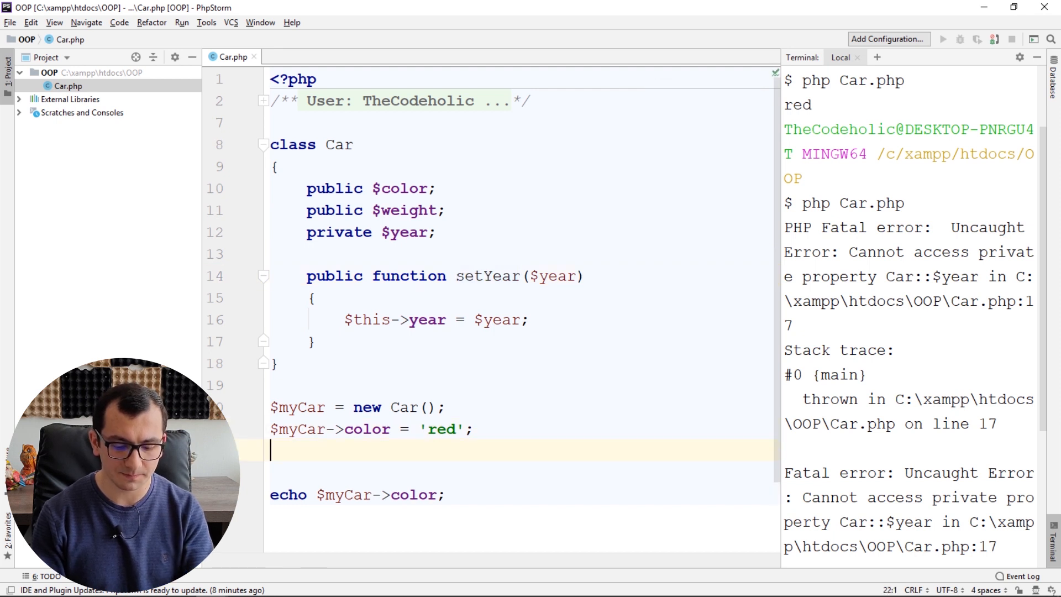
# Call $myCar->setYear(2010) and write public function getYear() returning $this->year.
pyautogui.write('$myCar-')
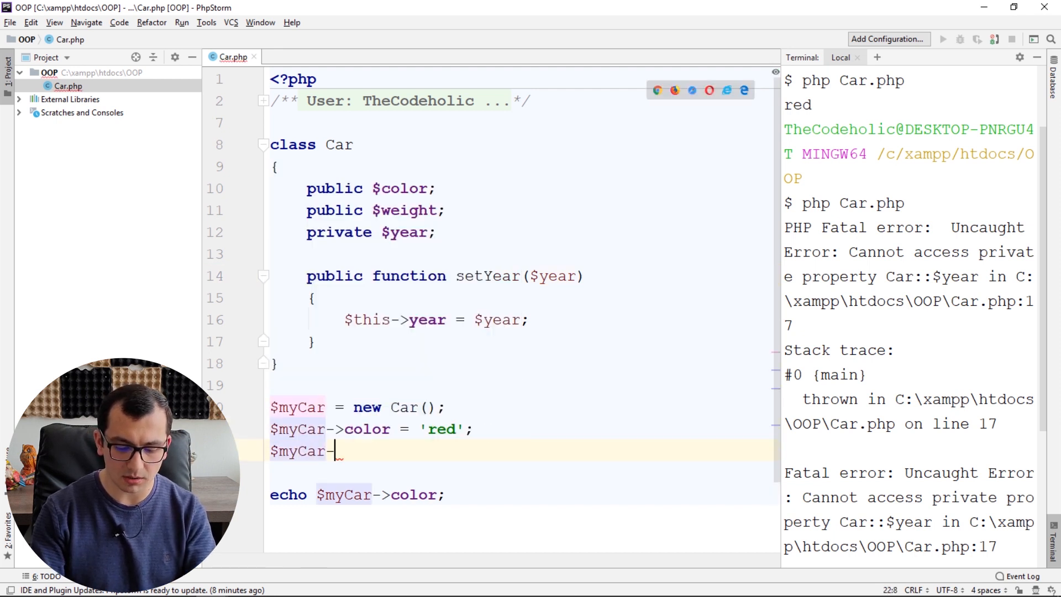
pyautogui.write('setYear()')
pyautogui.write('$myCar')
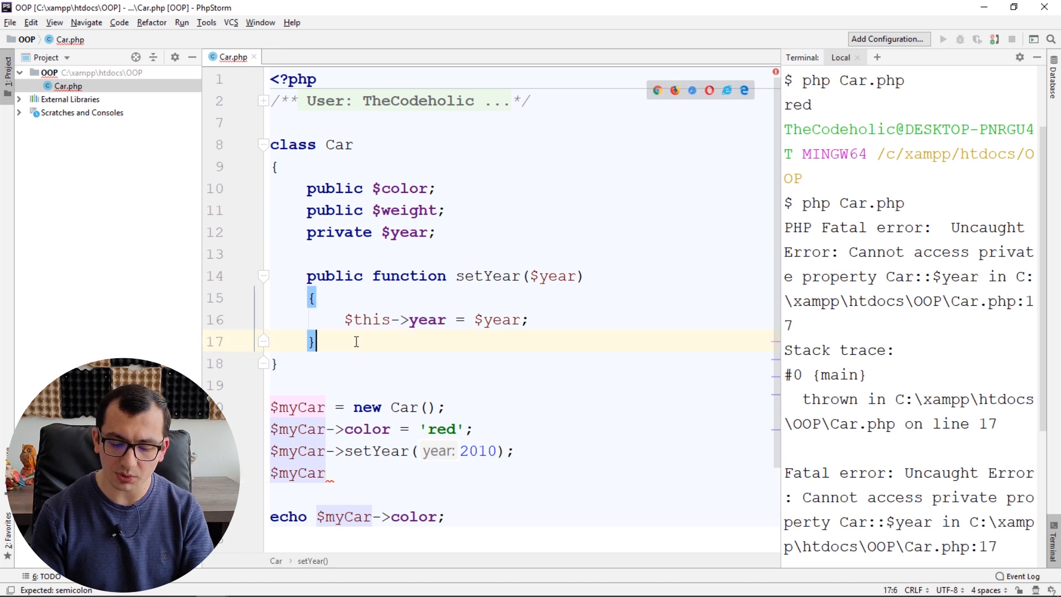
pyautogui.write('pub')
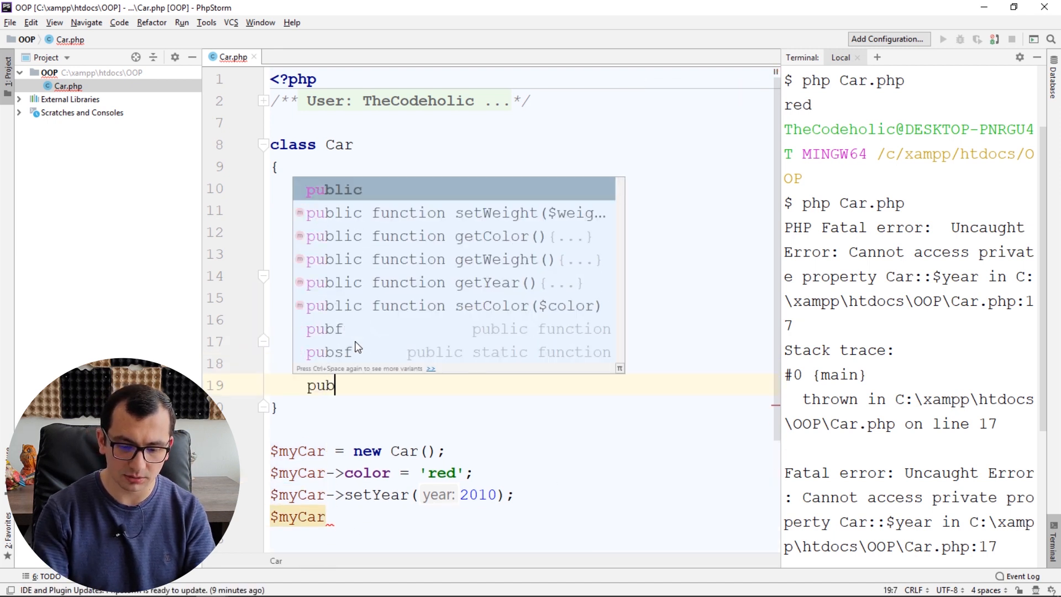
pyautogui.write('public function')
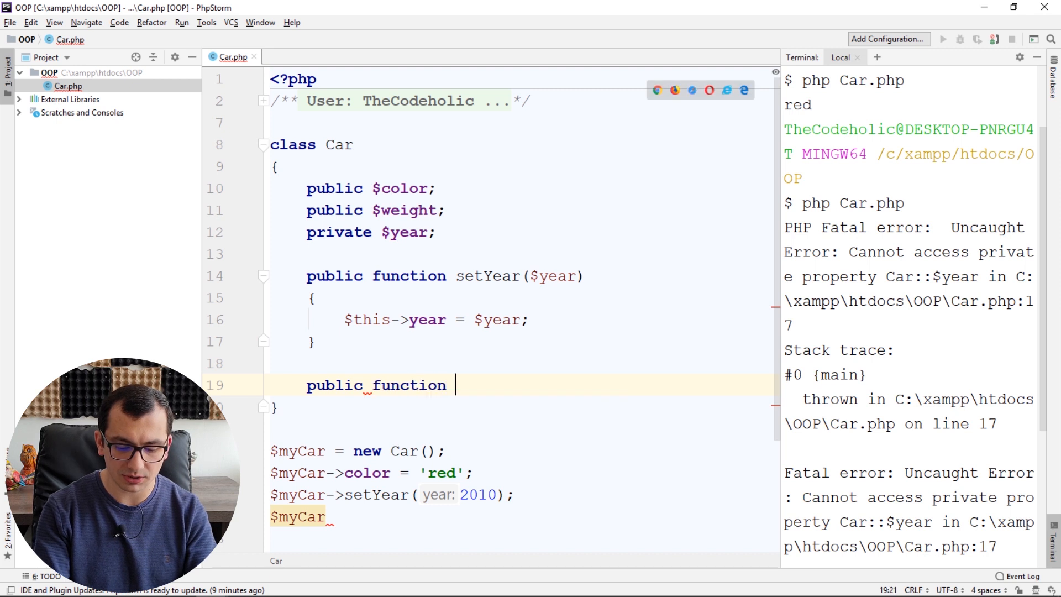
pyautogui.write('getYear(')
pyautogui.write('{')
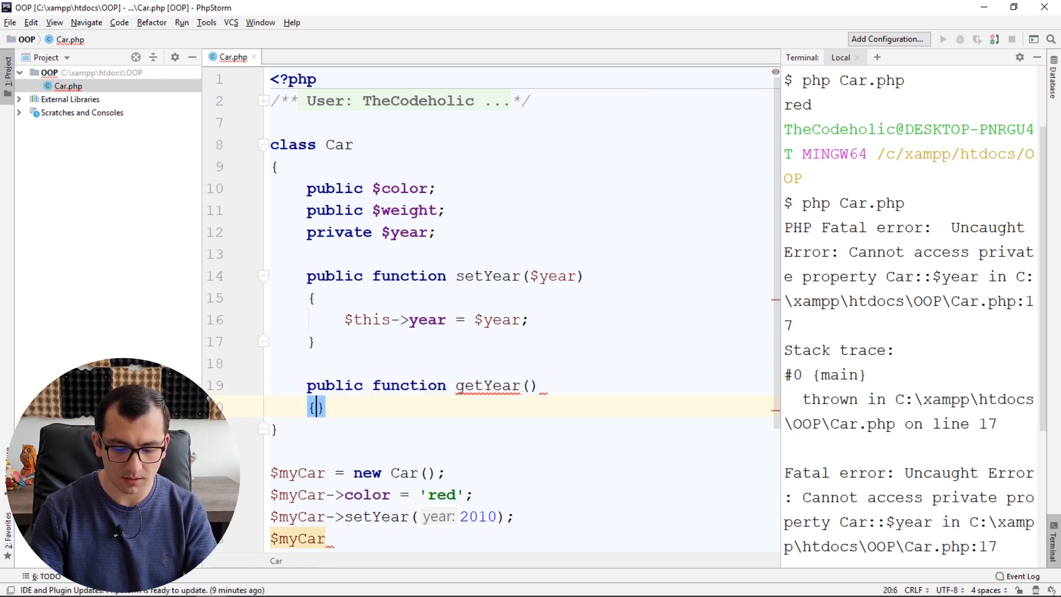
pyautogui.write('return this->year;')
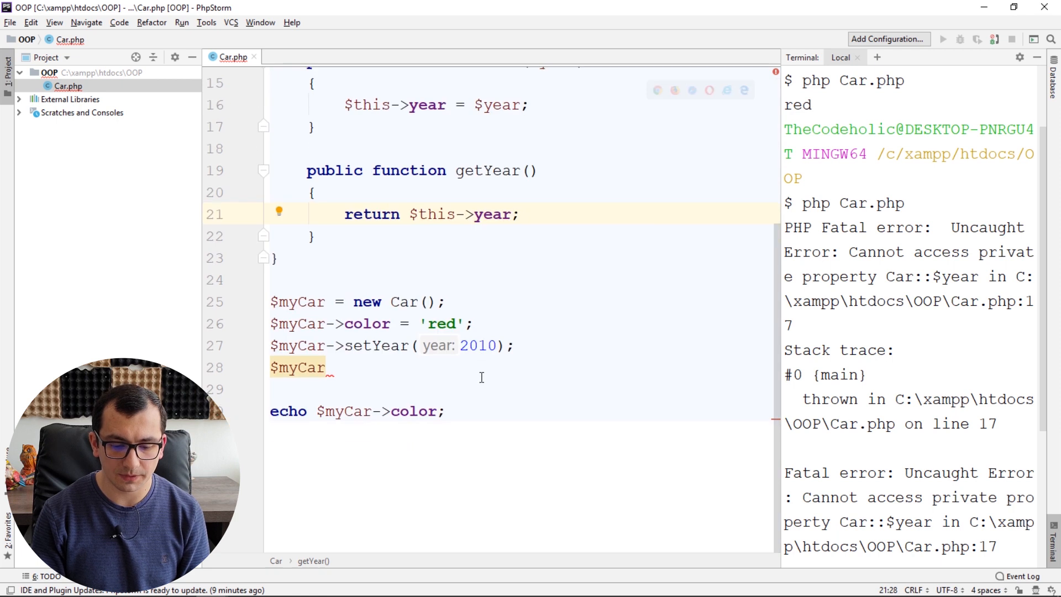
# Echo $myCar->getYear(), comment the old echo, and run php Car.php printing 2010.
pyautogui.write('-')
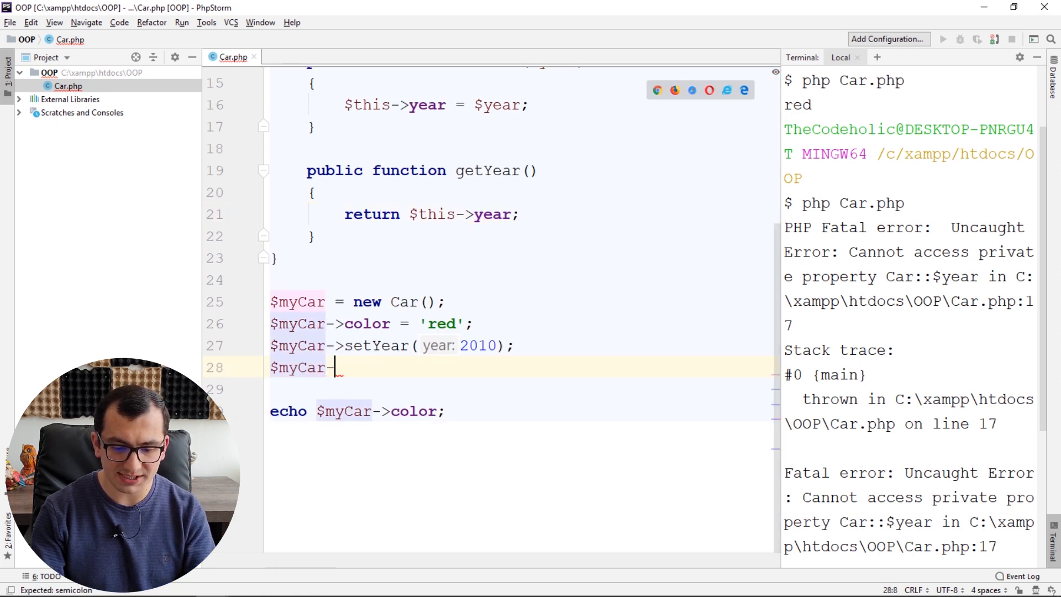
pyautogui.write('getYear()')
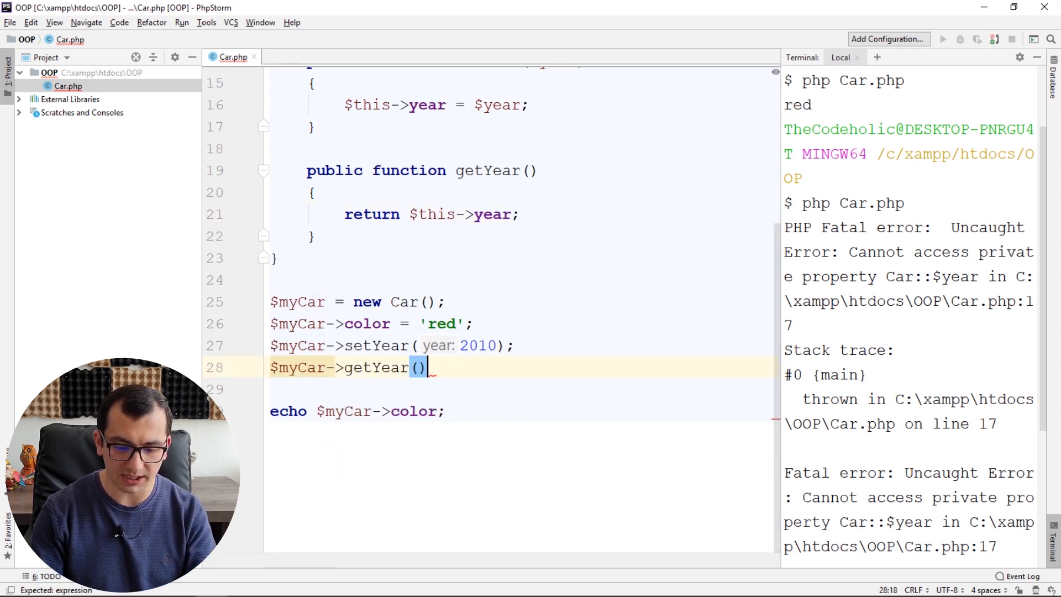
pyautogui.write(';')
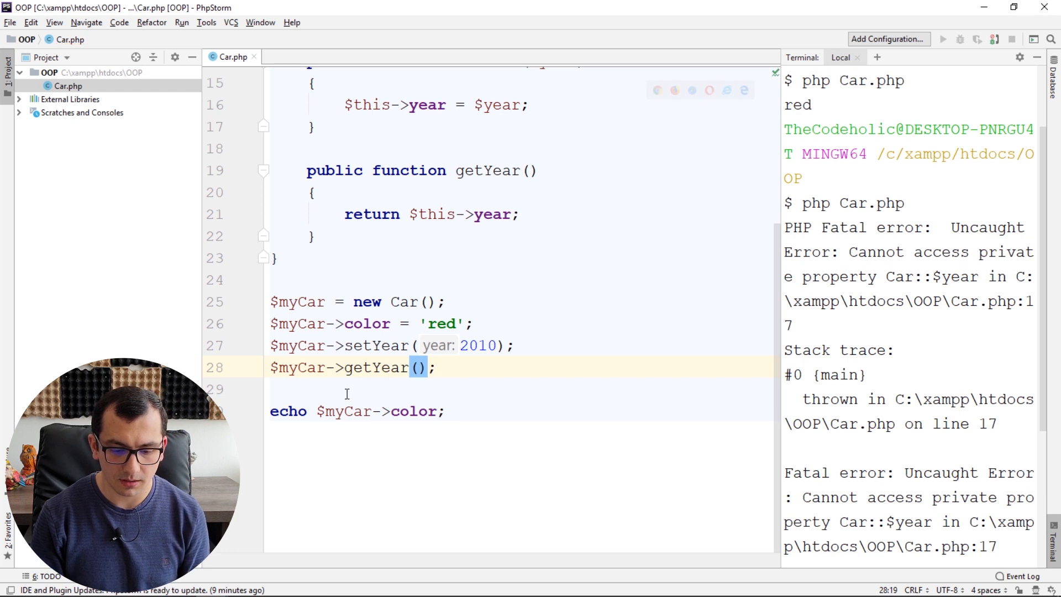
pyautogui.write('echo')
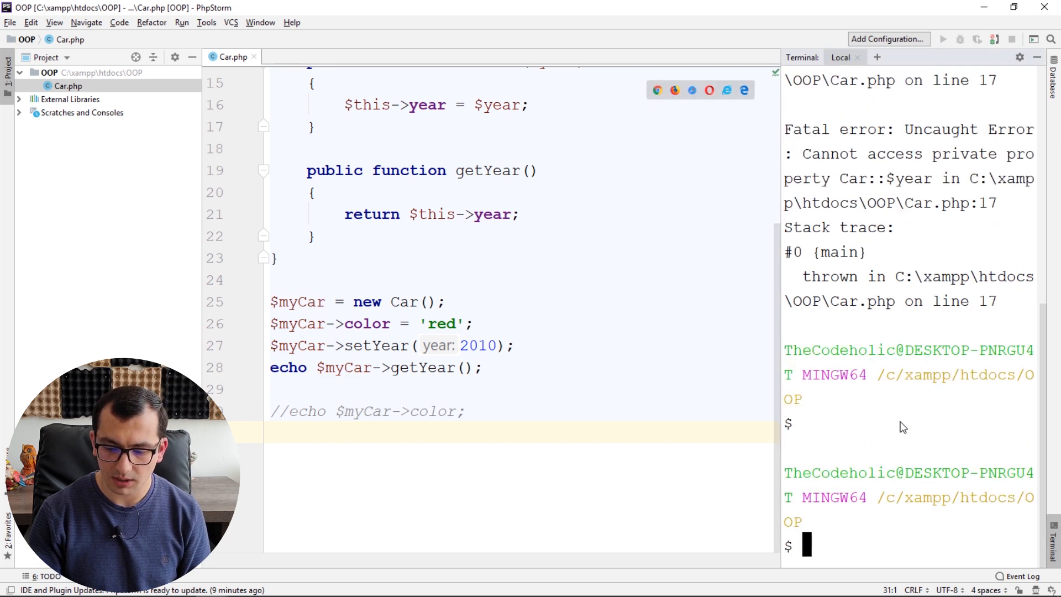
pyautogui.write('php Car.php')
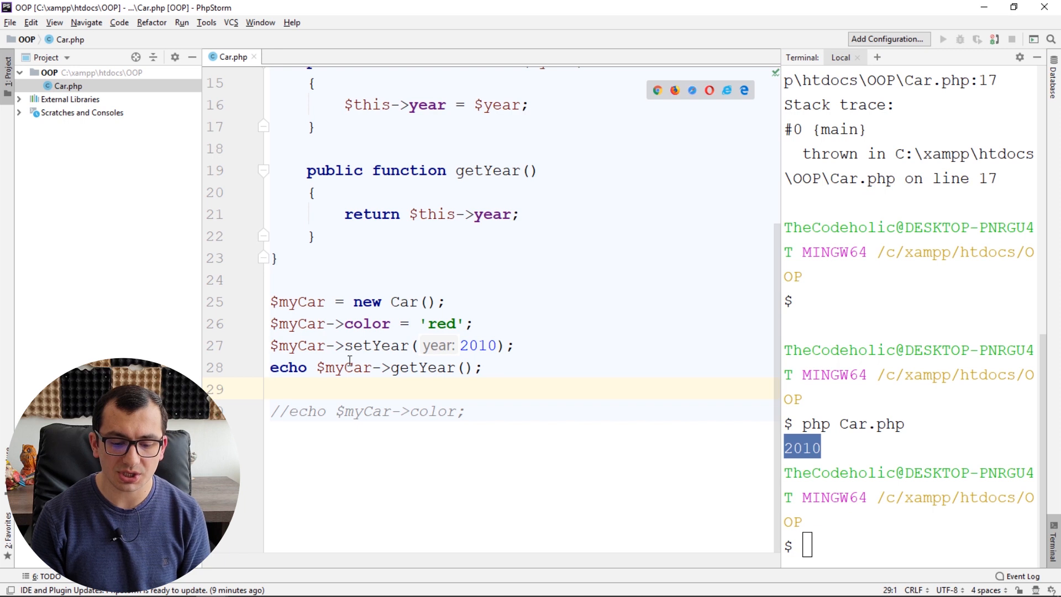
pyautogui.click(484, 368)
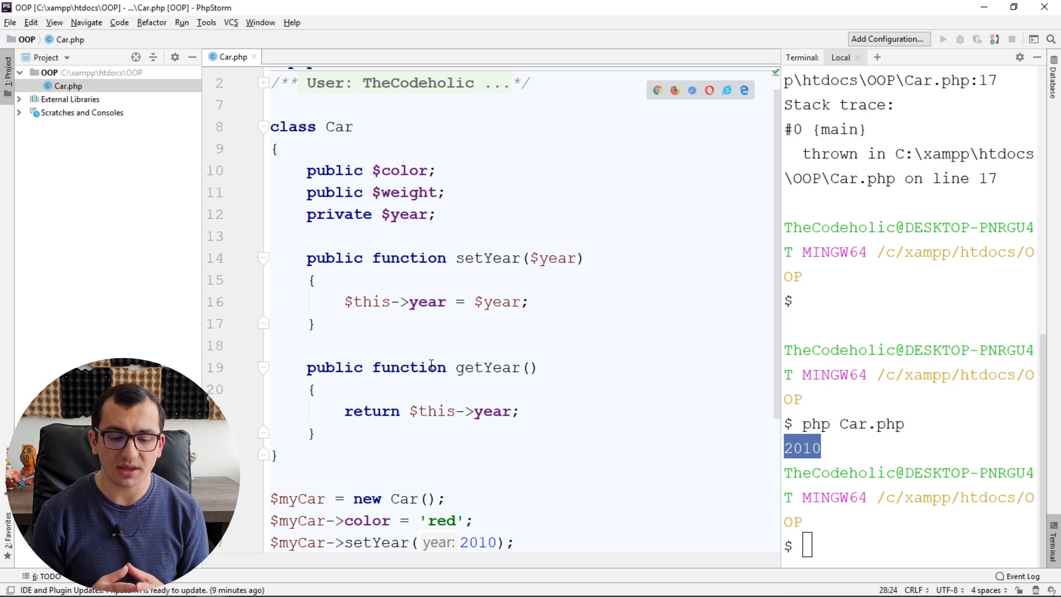
pyautogui.doubleClick(334, 258)
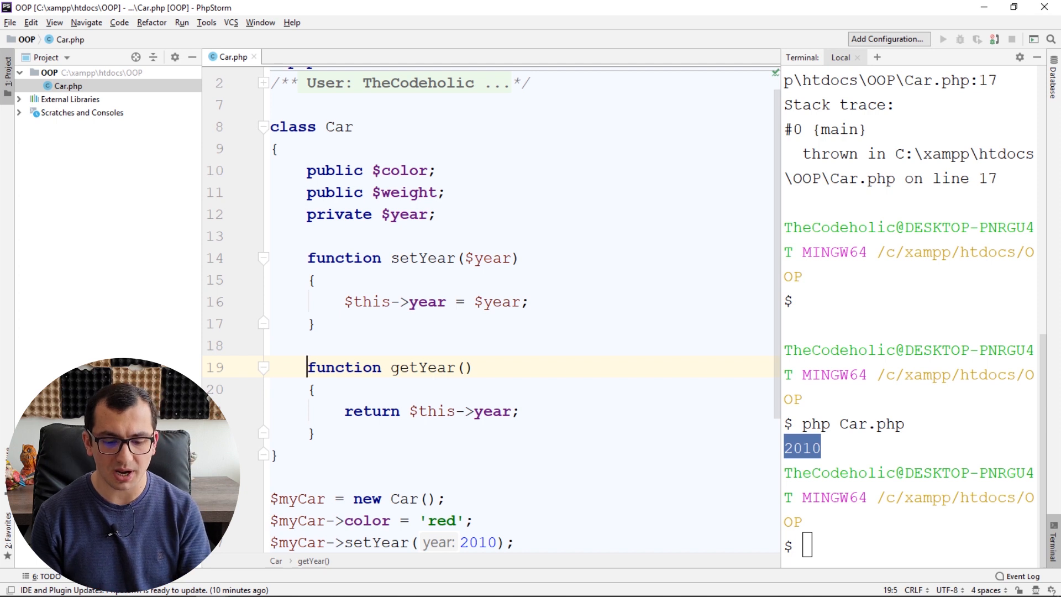
pyautogui.write('public')
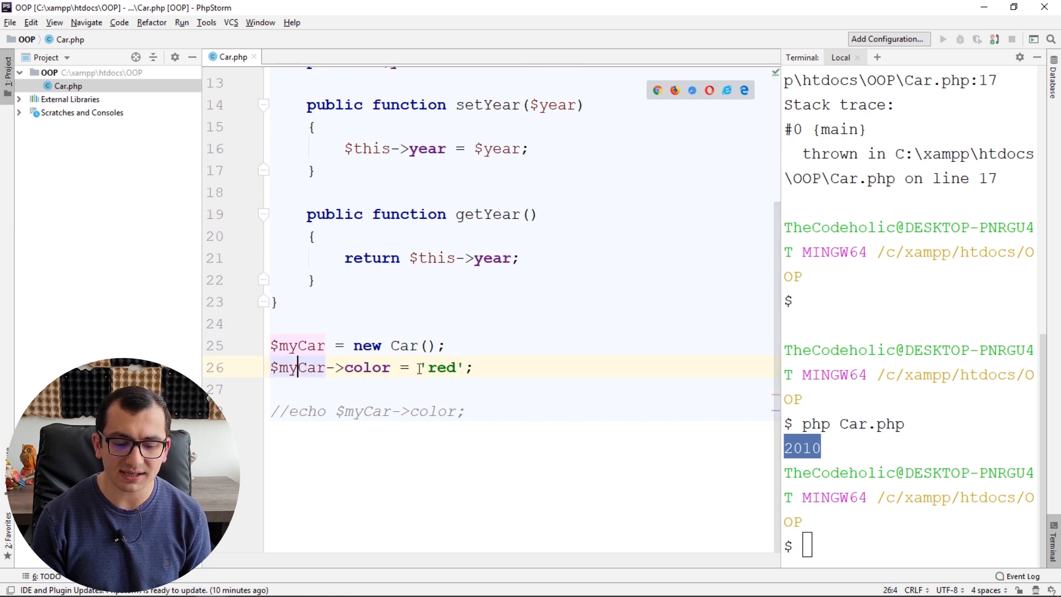
# Assign 2010 to color instead of 'red' and make the $color property private.
pyautogui.doubleClick(442, 368)
pyautogui.write('2010')
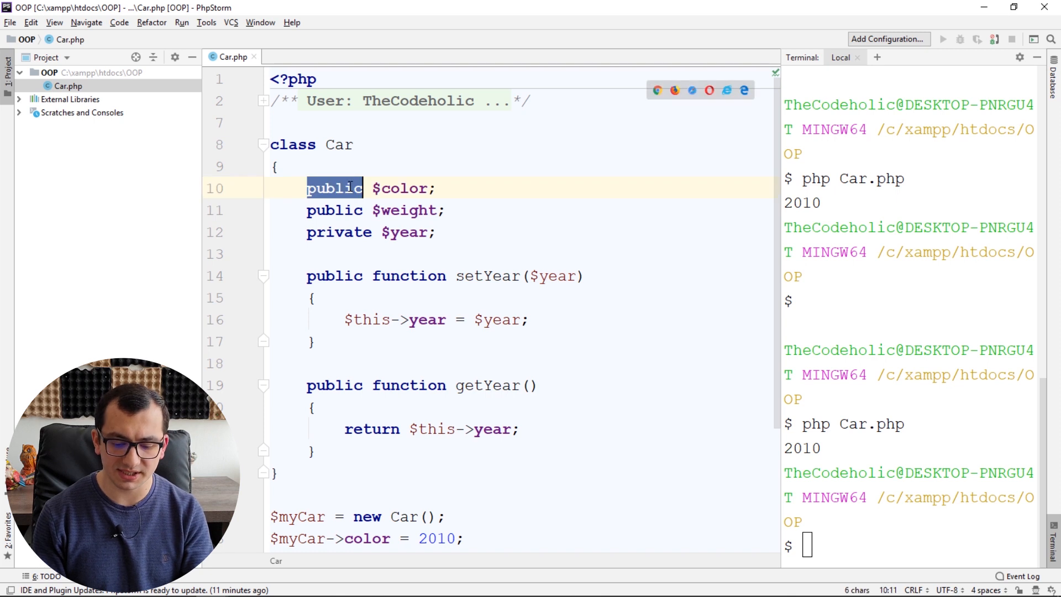
pyautogui.write('private')
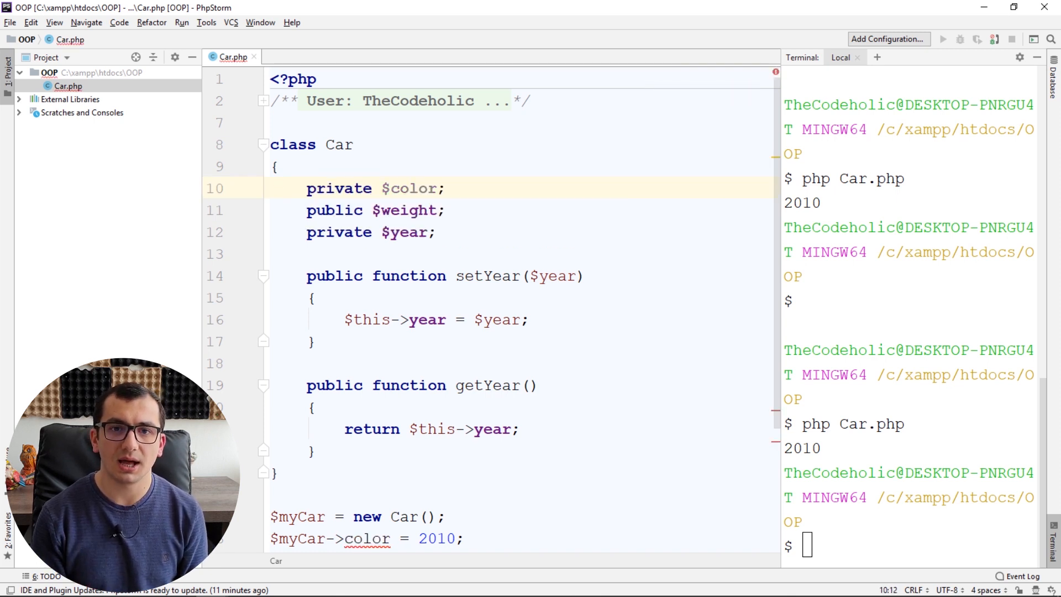
pyautogui.scroll(-3)
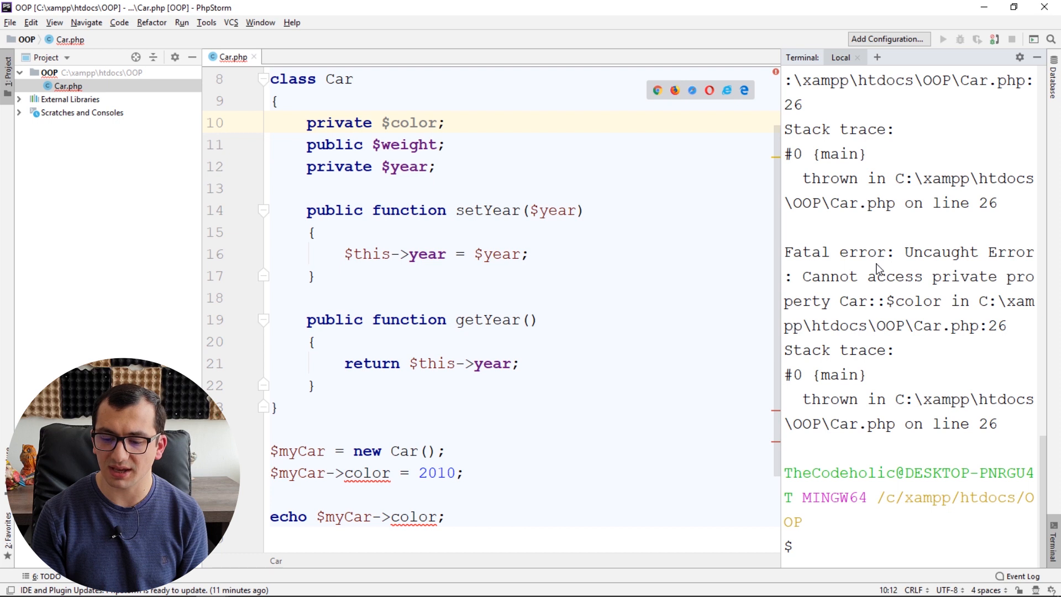
pyautogui.moveTo(840, 300)
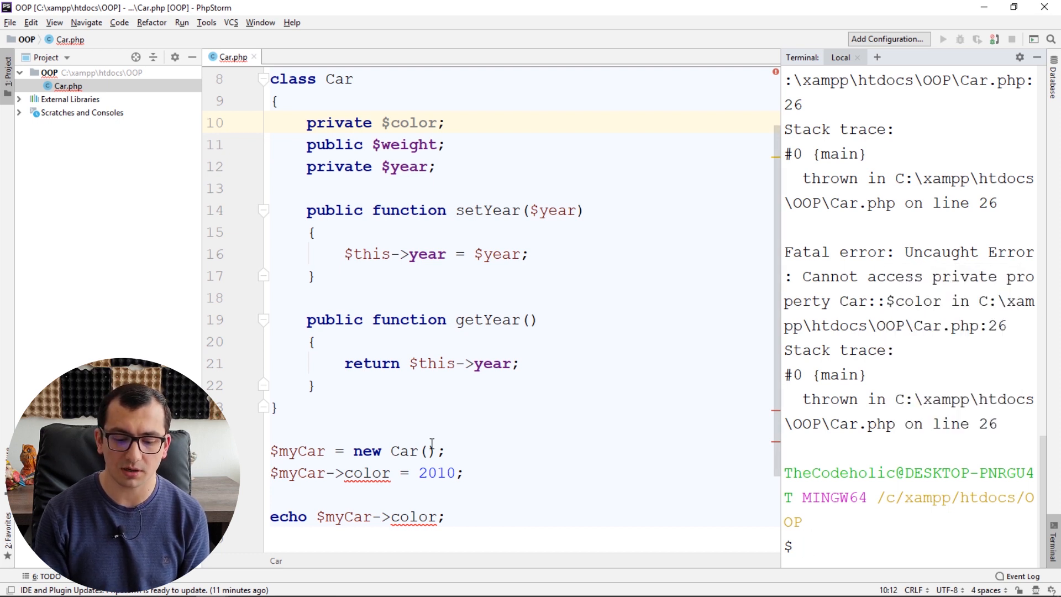
# Write public function setColor($color) assigning $this->color = $color; and begin calling it in the script.
pyautogui.click(469, 483)
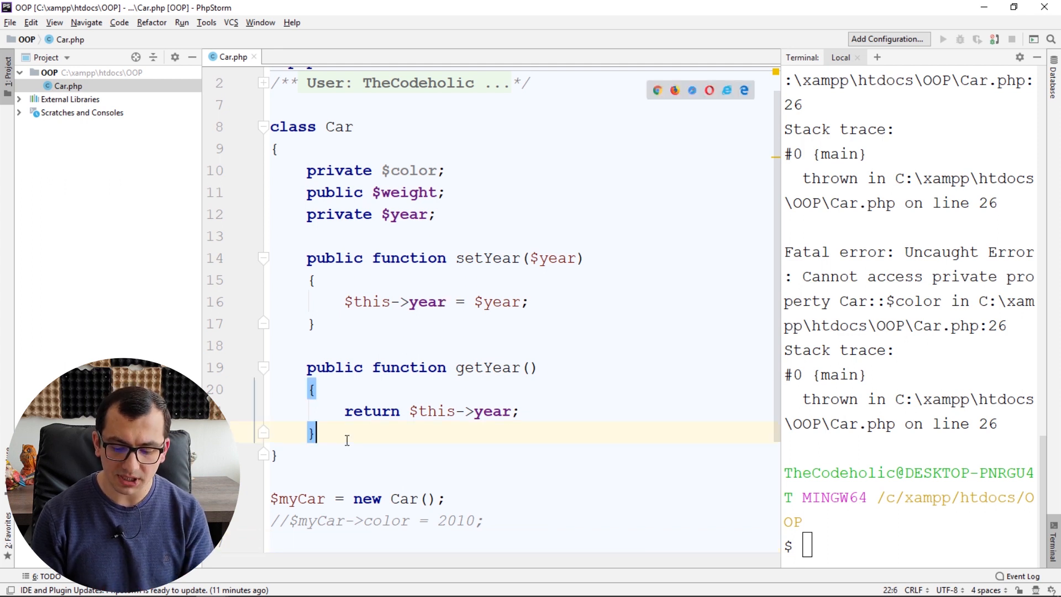
pyautogui.write('public function')
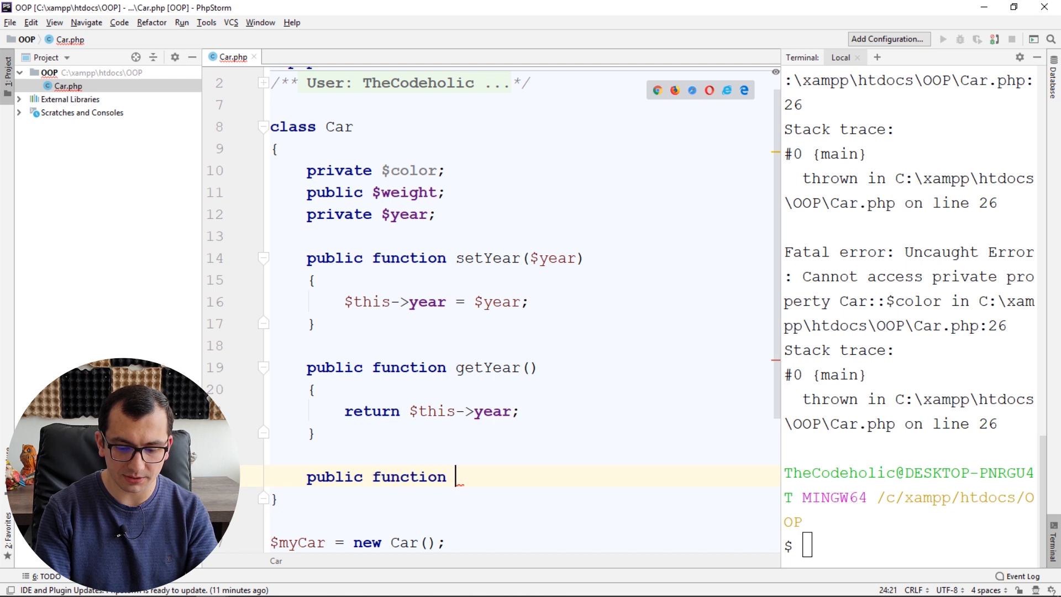
pyautogui.write('setColor($')
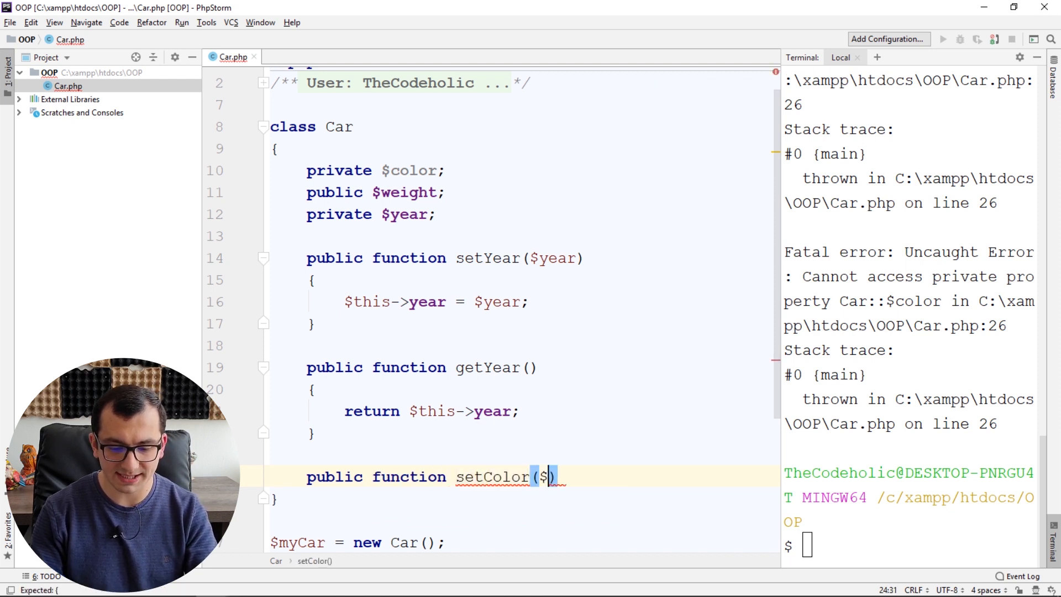
pyautogui.write('color')
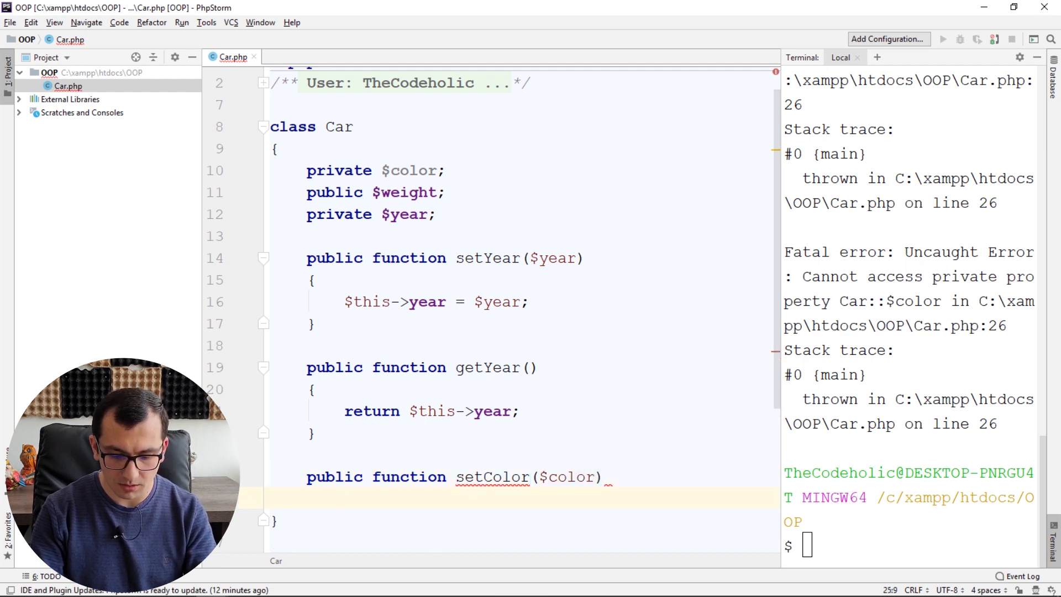
pyautogui.write('$this->color')
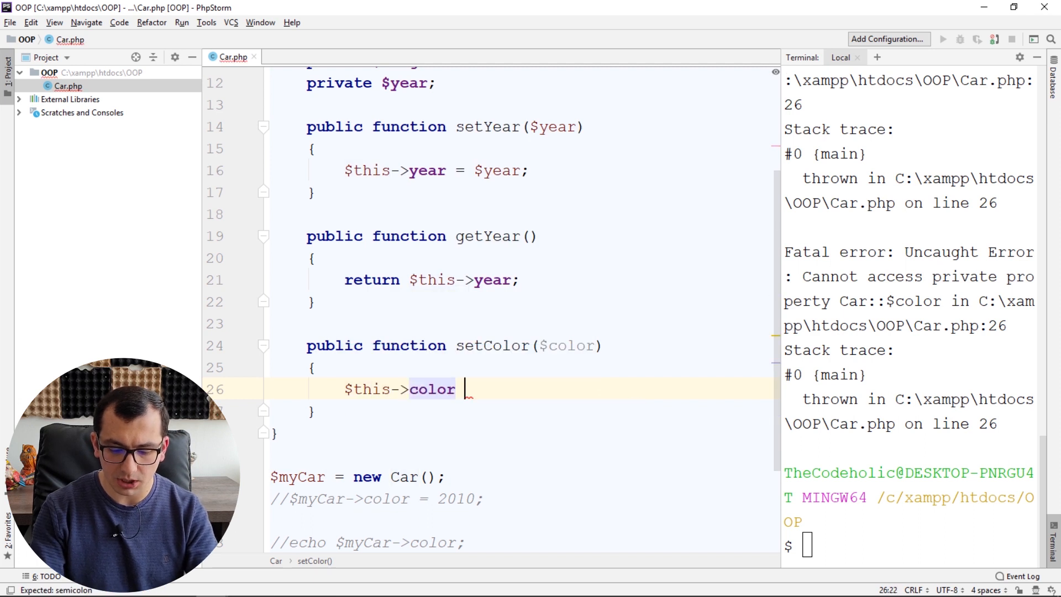
pyautogui.write('= $color;')
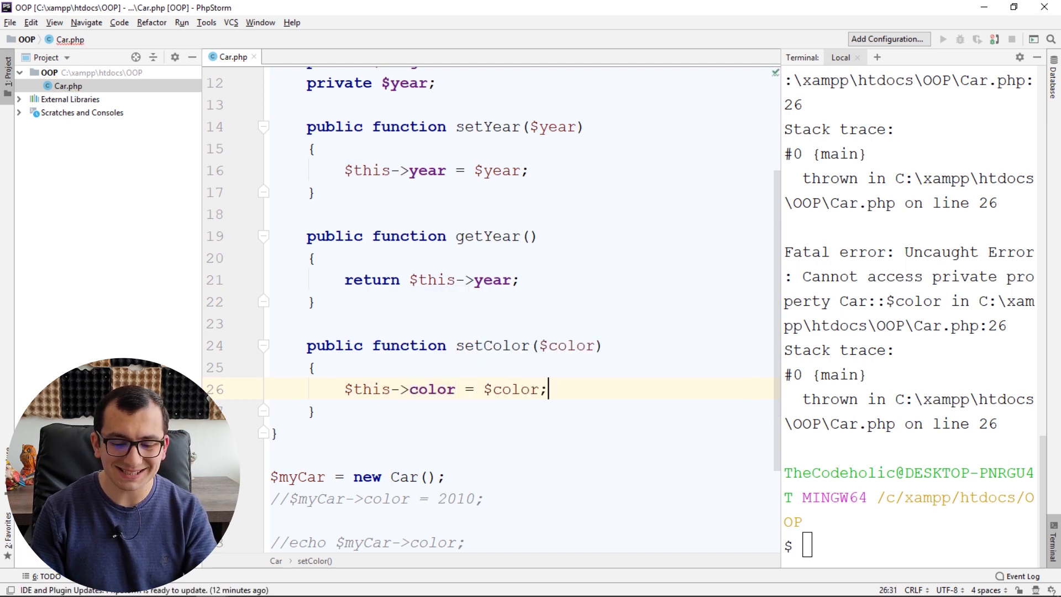
pyautogui.scroll(-3)
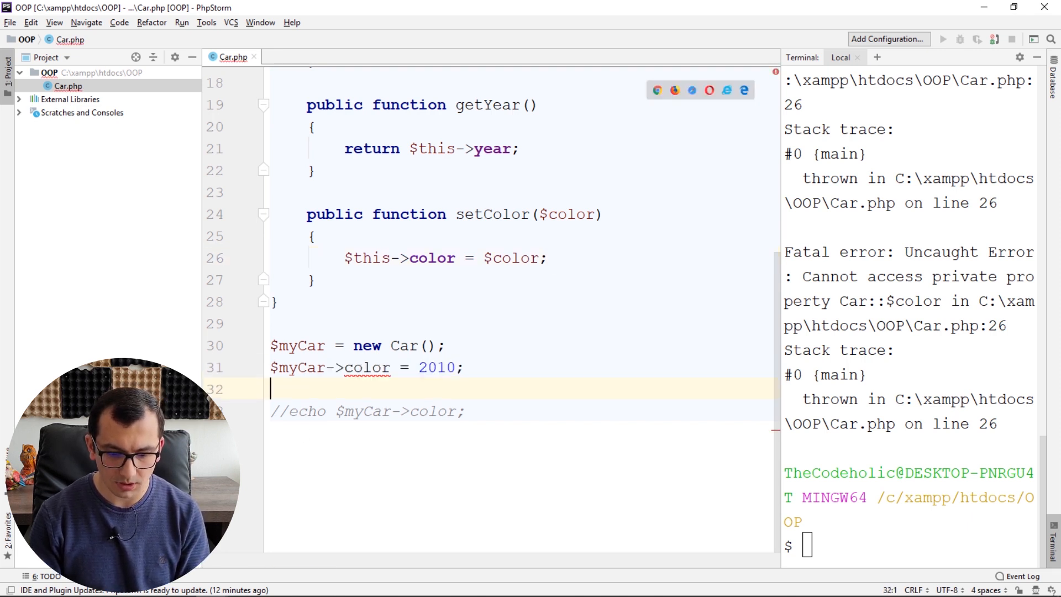
pyautogui.write('se')
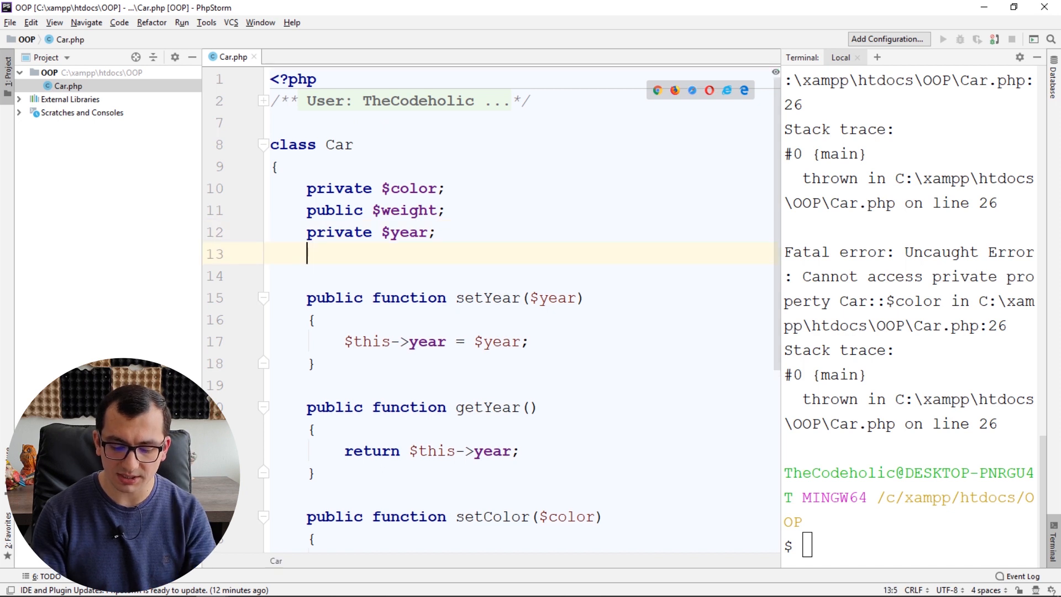
# Declare private $availableColors = ['red', 'green', 'blue', 'white']; after the $year property.
pyautogui.write('private')
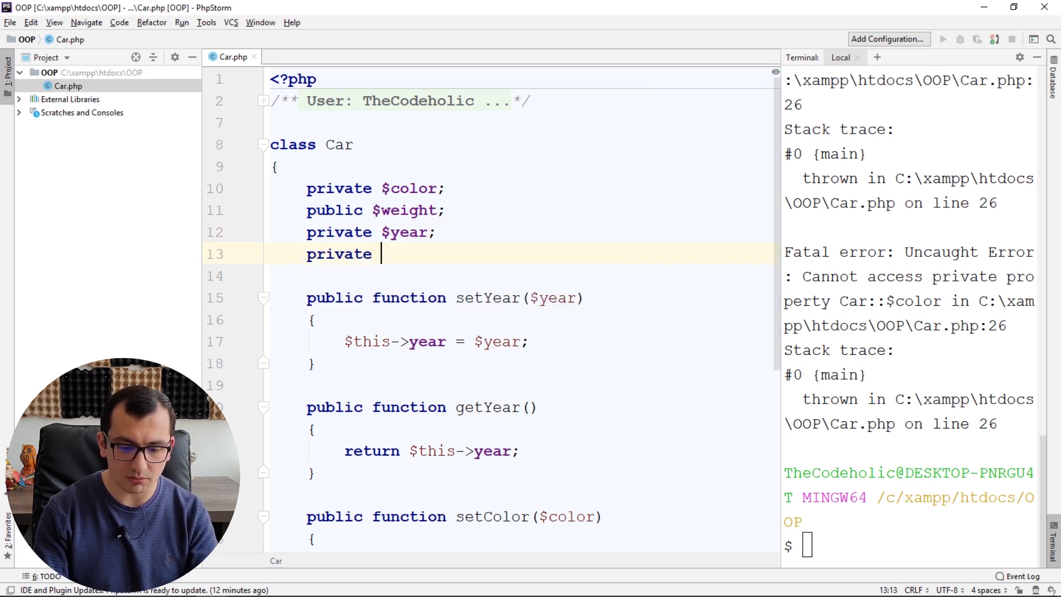
pyautogui.write('$avai')
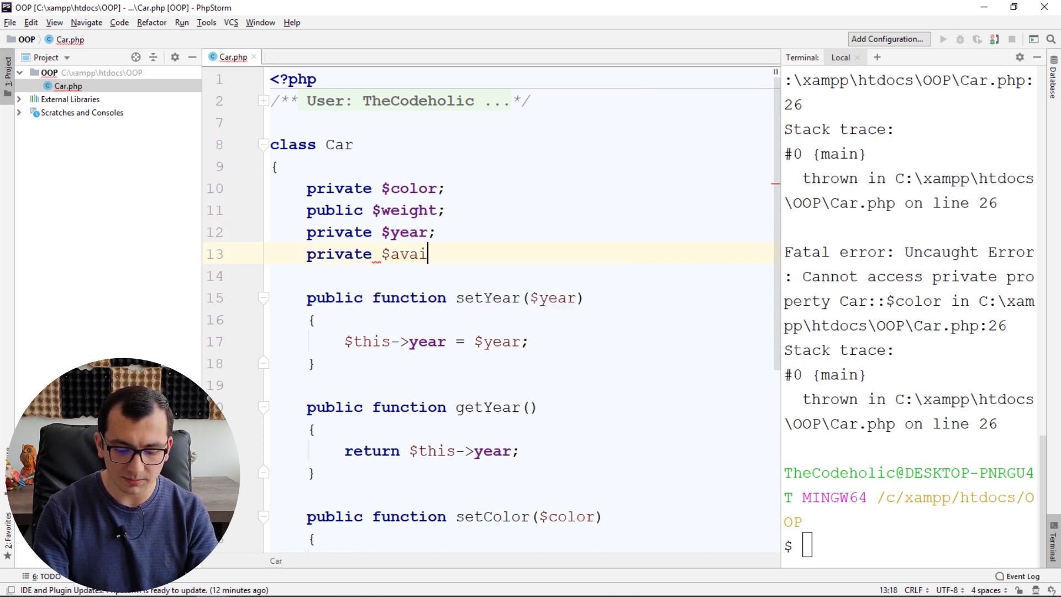
pyautogui.write('lableColors = [')
pyautogui.click(522, 276)
pyautogui.write("'")
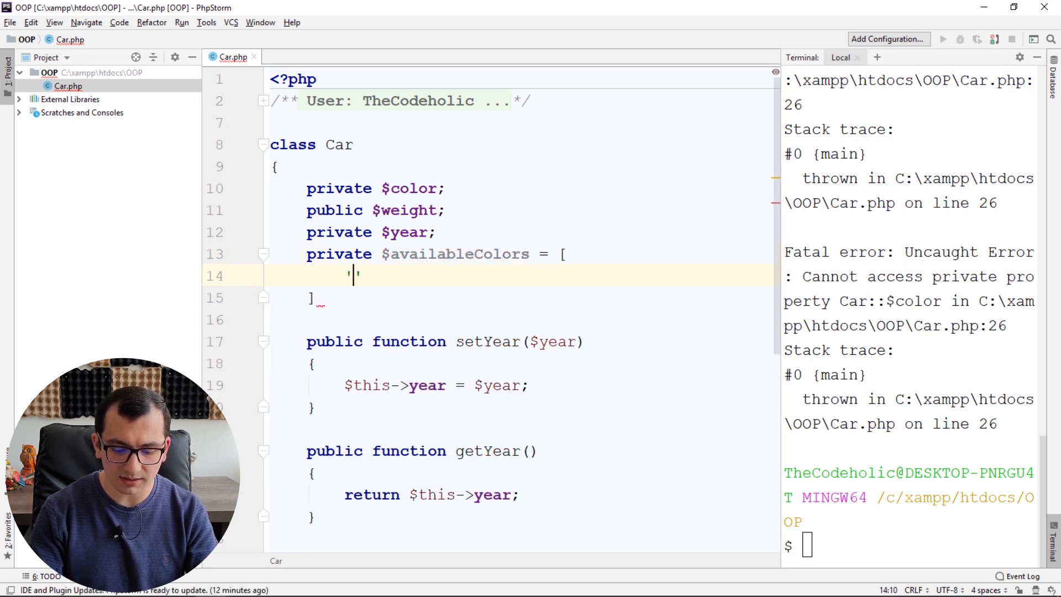
pyautogui.write("red', '")
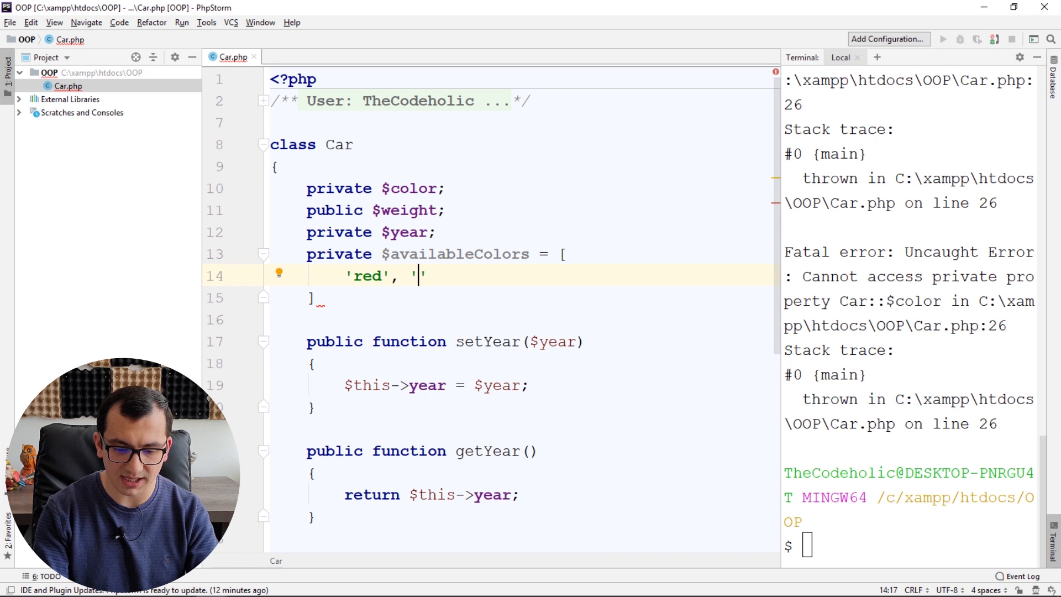
pyautogui.write('green')
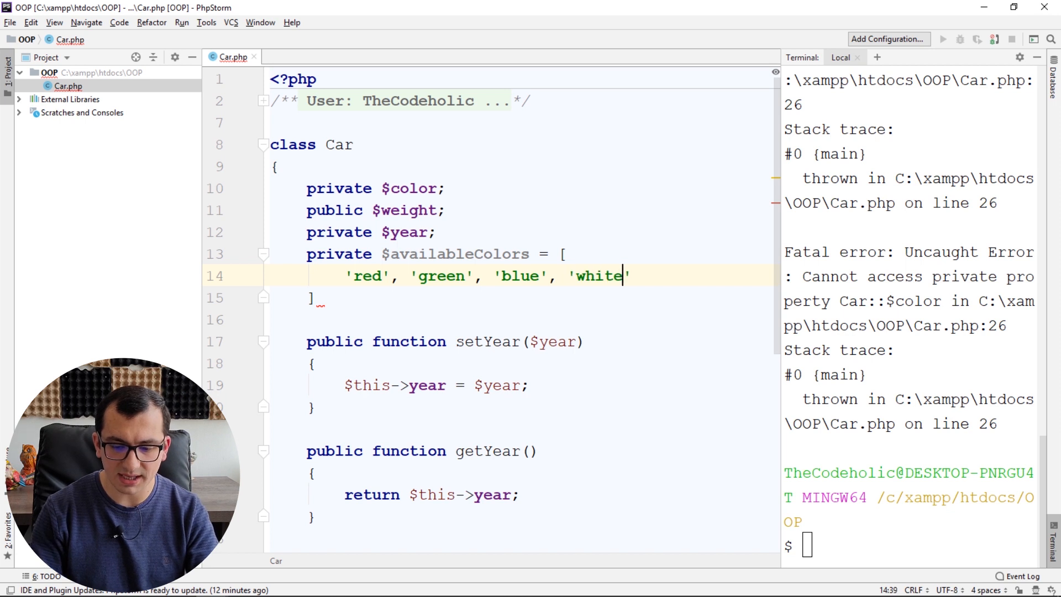
pyautogui.write(';')
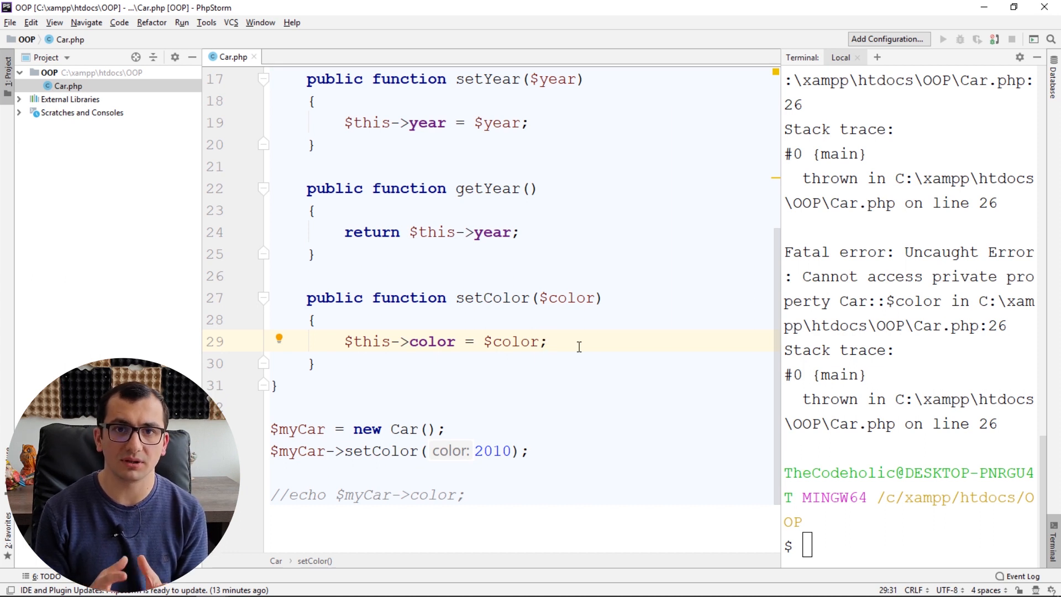
# Wrap the color assignment in if (in_array($color, $this->availableColors)) and uncomment the echo line.
pyautogui.press('Enter')
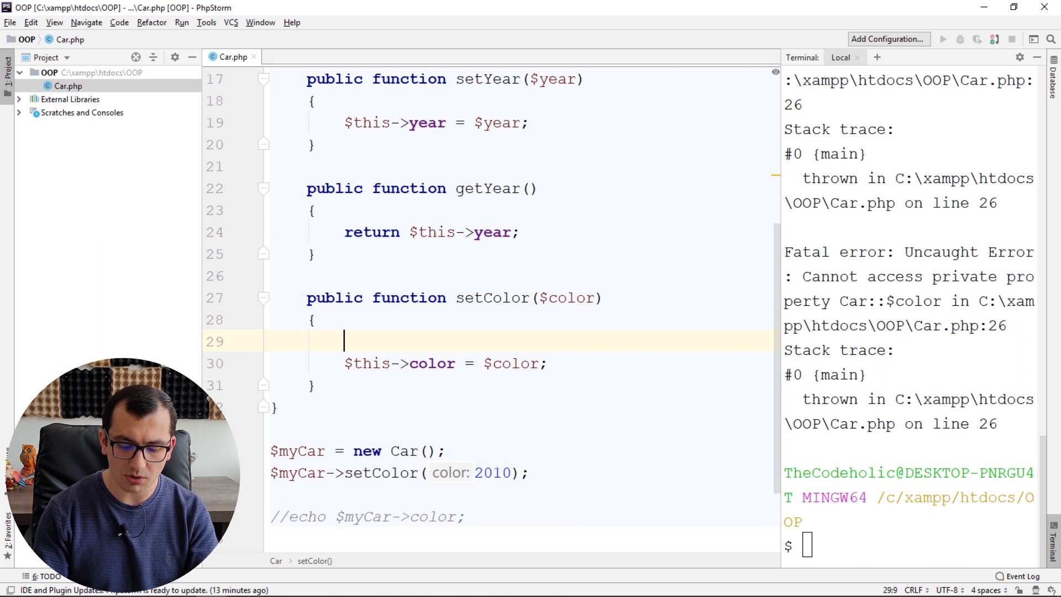
pyautogui.write('if ($')
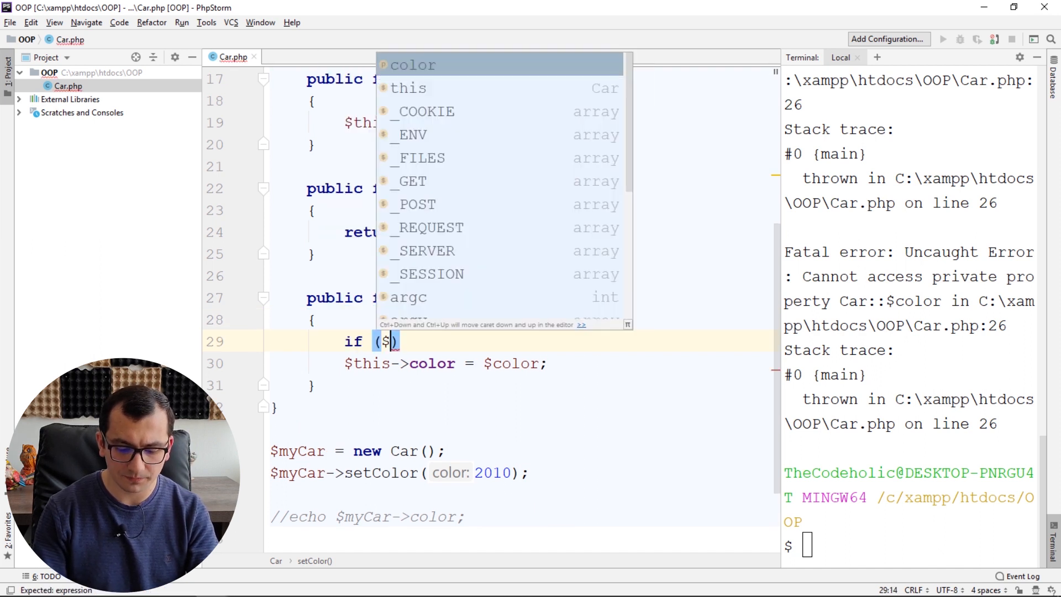
pyautogui.write('in_array(')
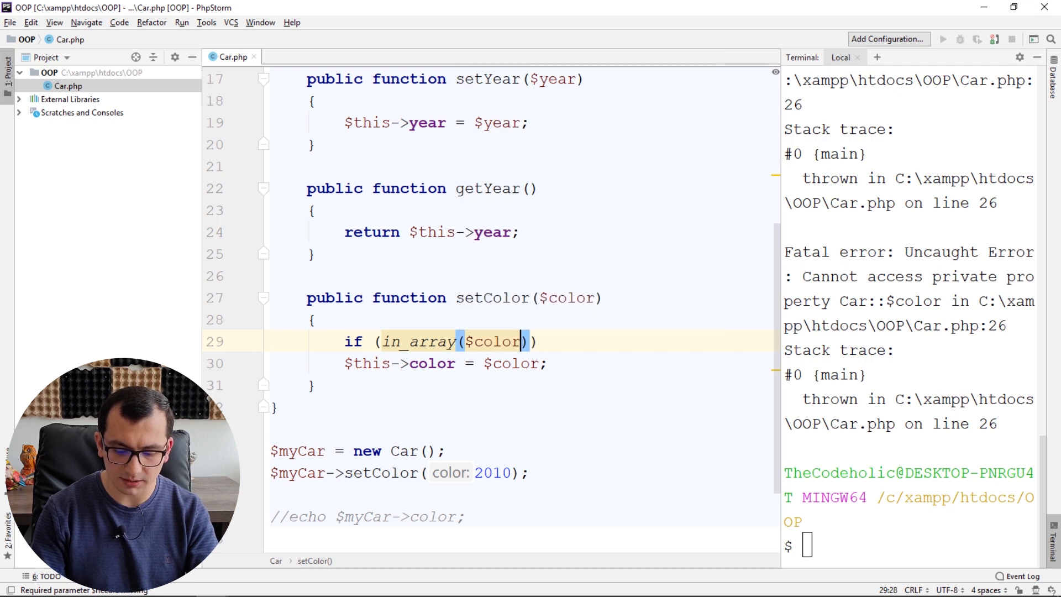
pyautogui.write(', $th]')
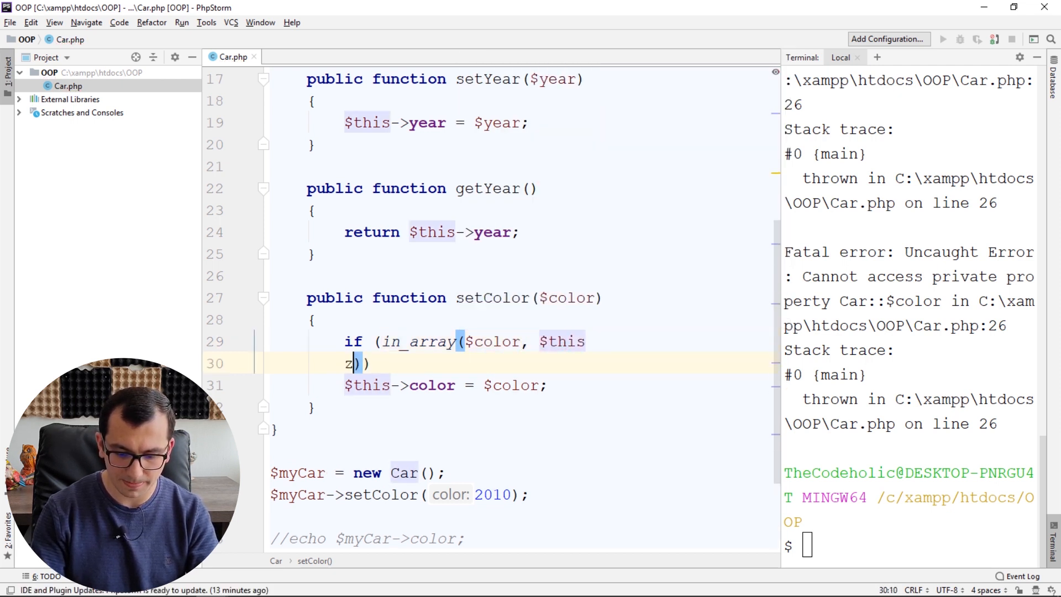
pyautogui.write('$this->availableColors)) {')
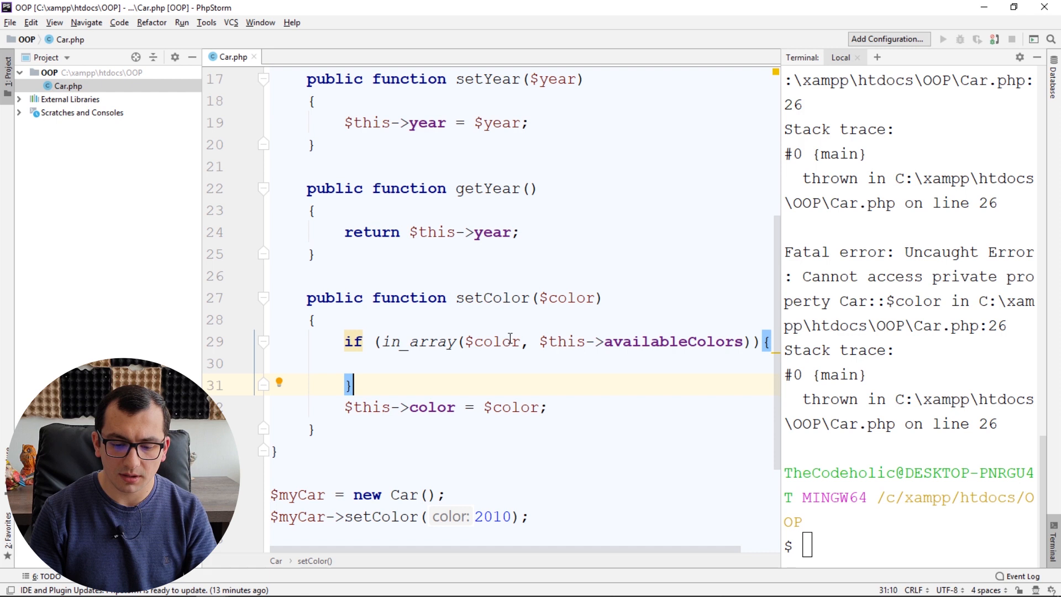
pyautogui.click(493, 342)
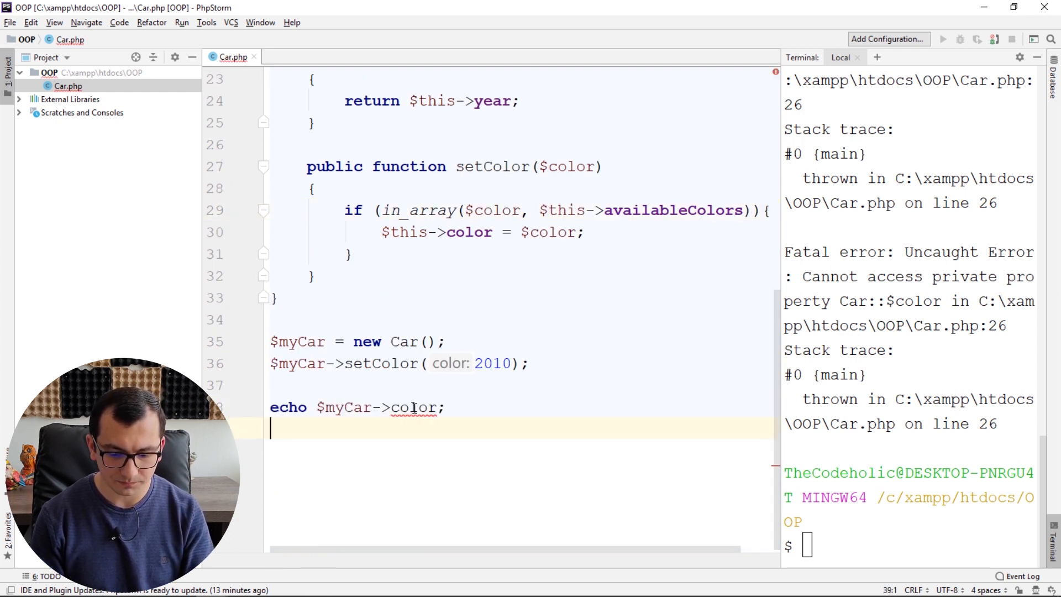
# Add getColor() returning $this->color, default $color = 'red', echo getColor() and run php Car.php printing red.
pyautogui.write('getC')
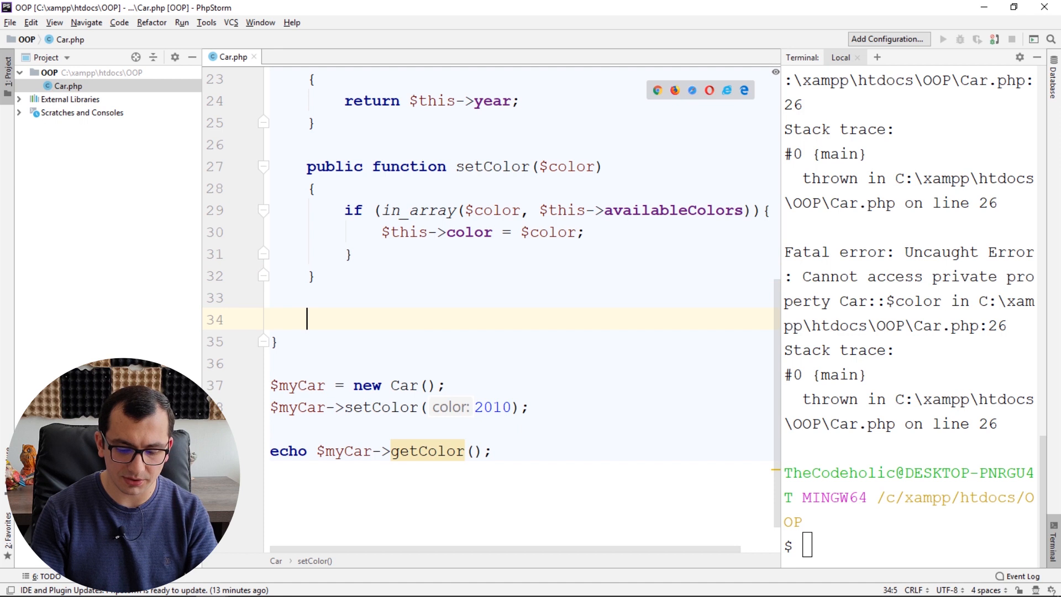
pyautogui.write('public f')
pyautogui.click(910, 546)
pyautogui.write('php Car.php')
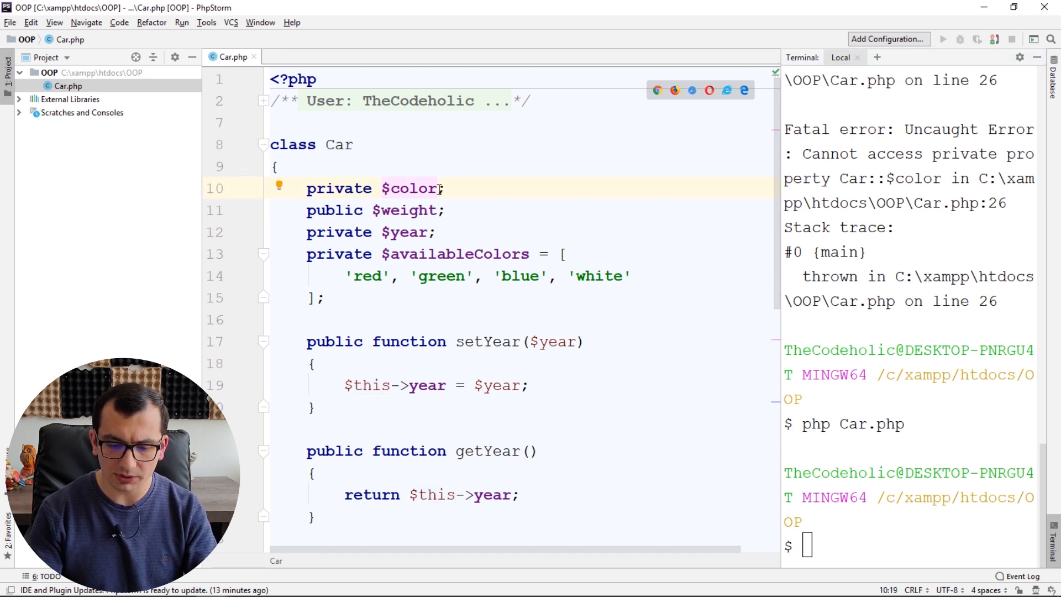
pyautogui.write("= 'red'")
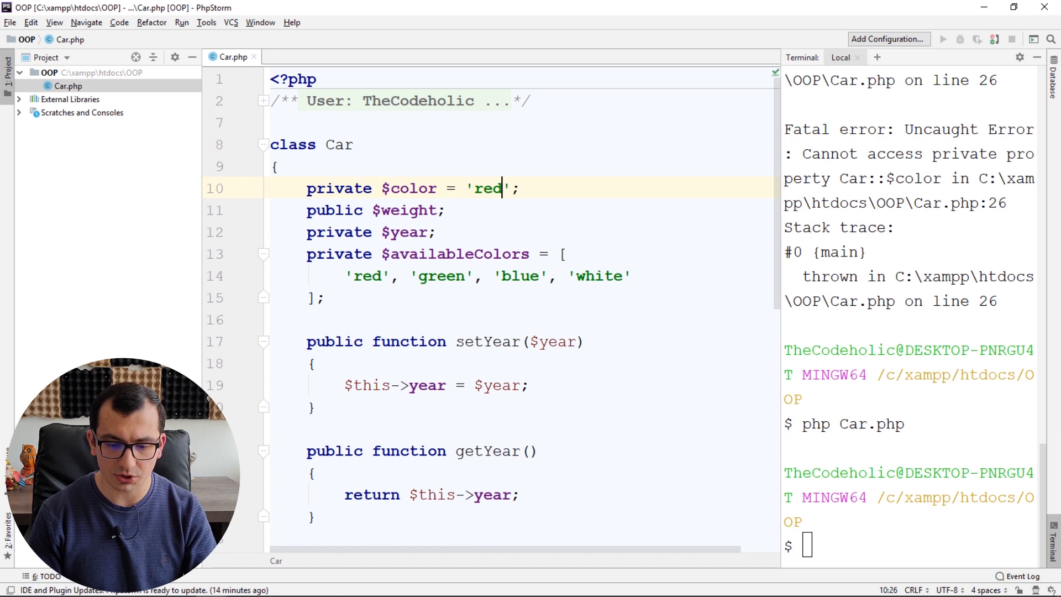
pyautogui.scroll(-3)
pyautogui.write('php Car.php')
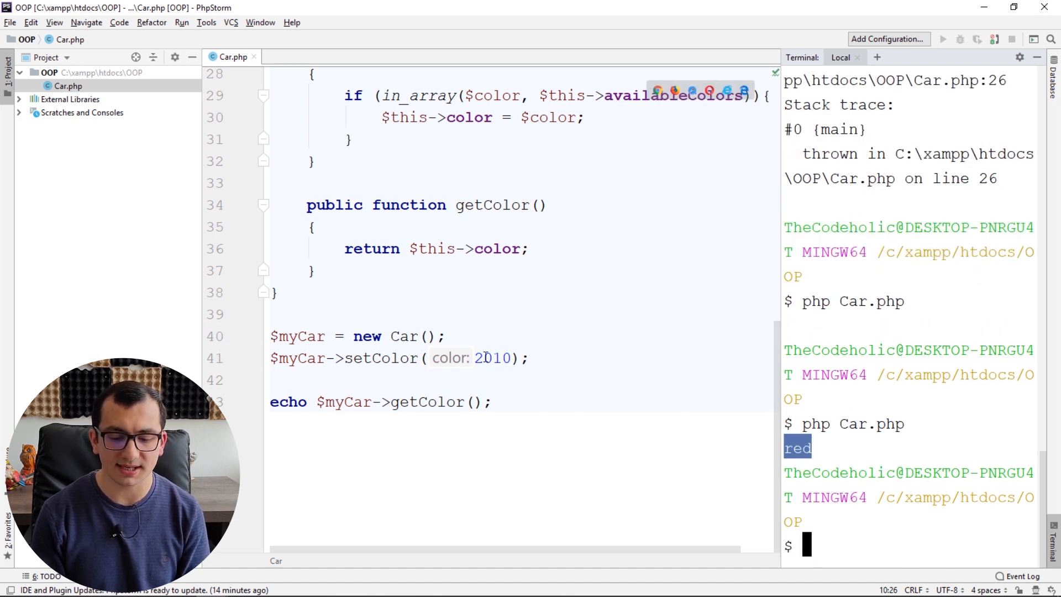
# Pass 'white' to setColor (prints white), then misspelled 'wite' (prints default red).
pyautogui.doubleClick(492, 358)
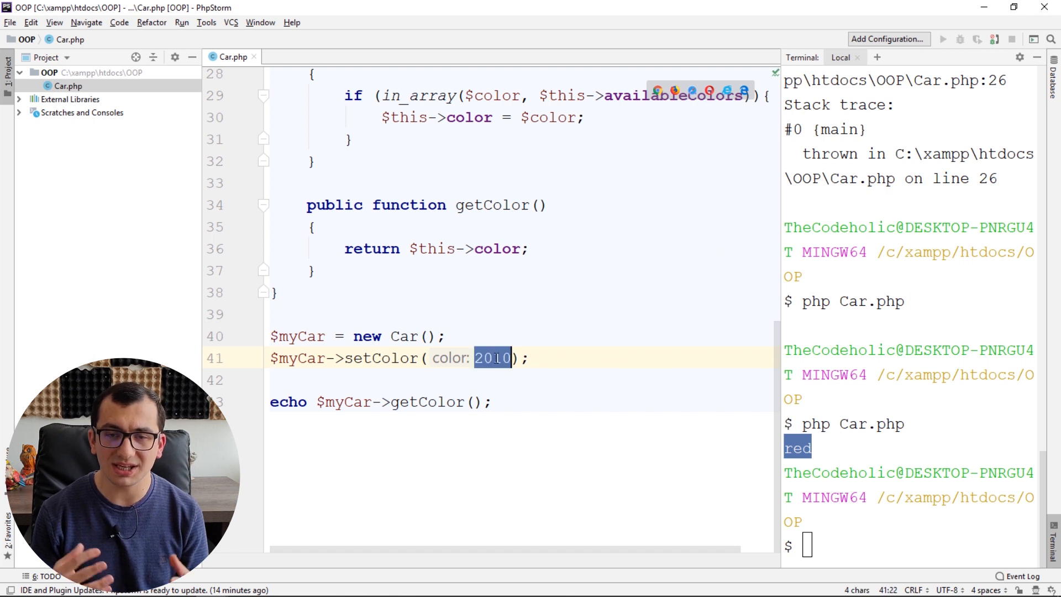
pyautogui.write("''")
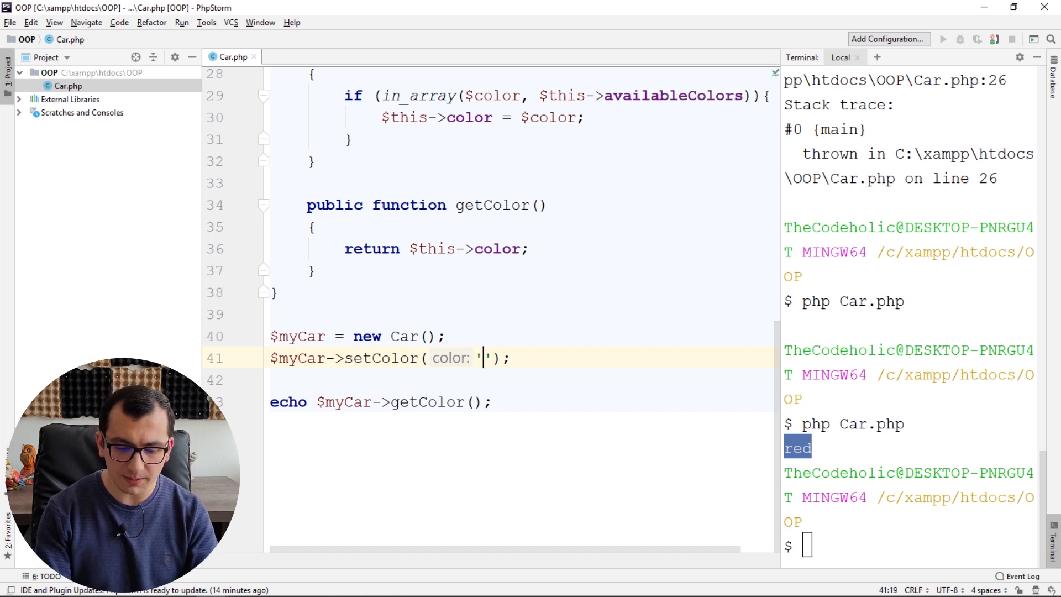
pyautogui.write('white')
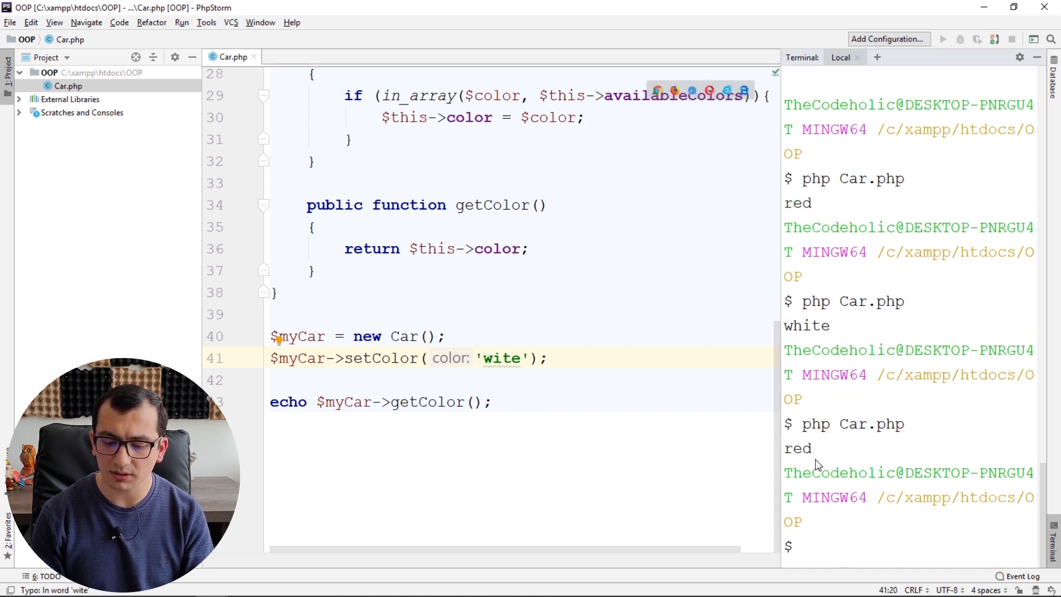
pyautogui.doubleClick(798, 449)
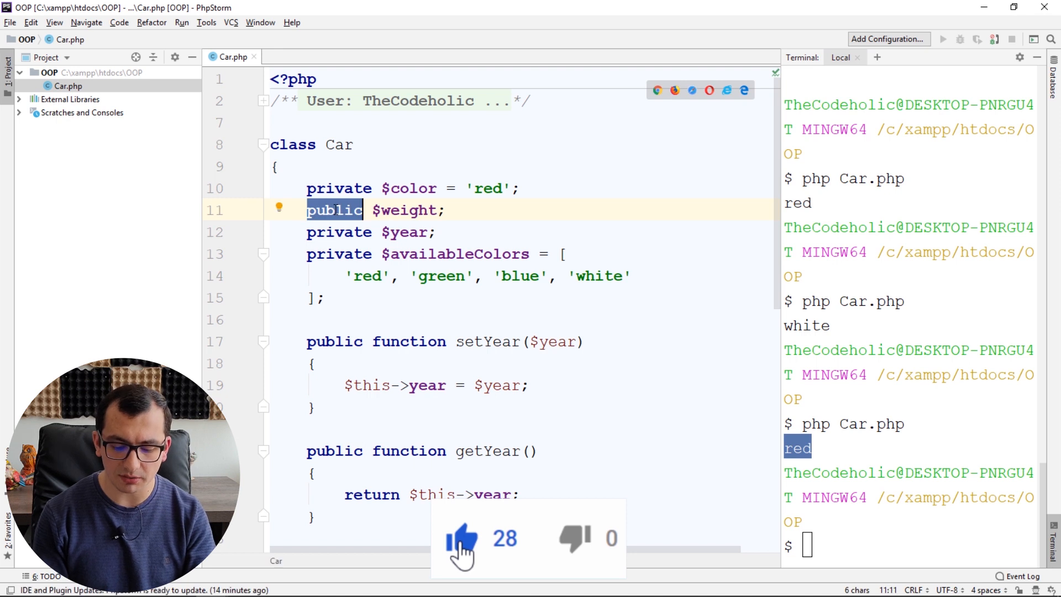
# Declare $weight private so all Car properties are private.
pyautogui.write('private')
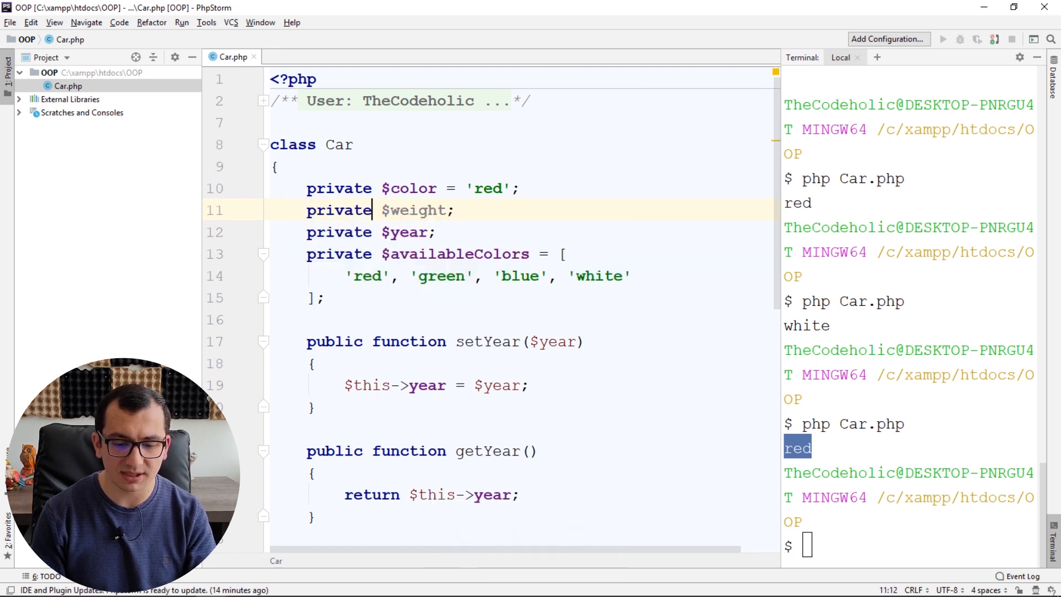
pyautogui.scroll(-3)
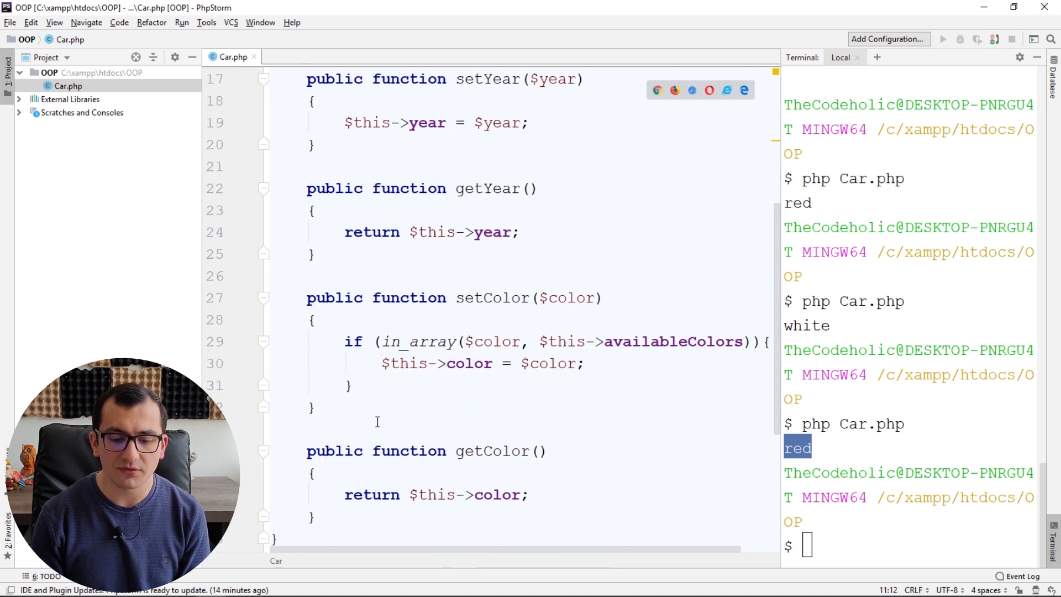